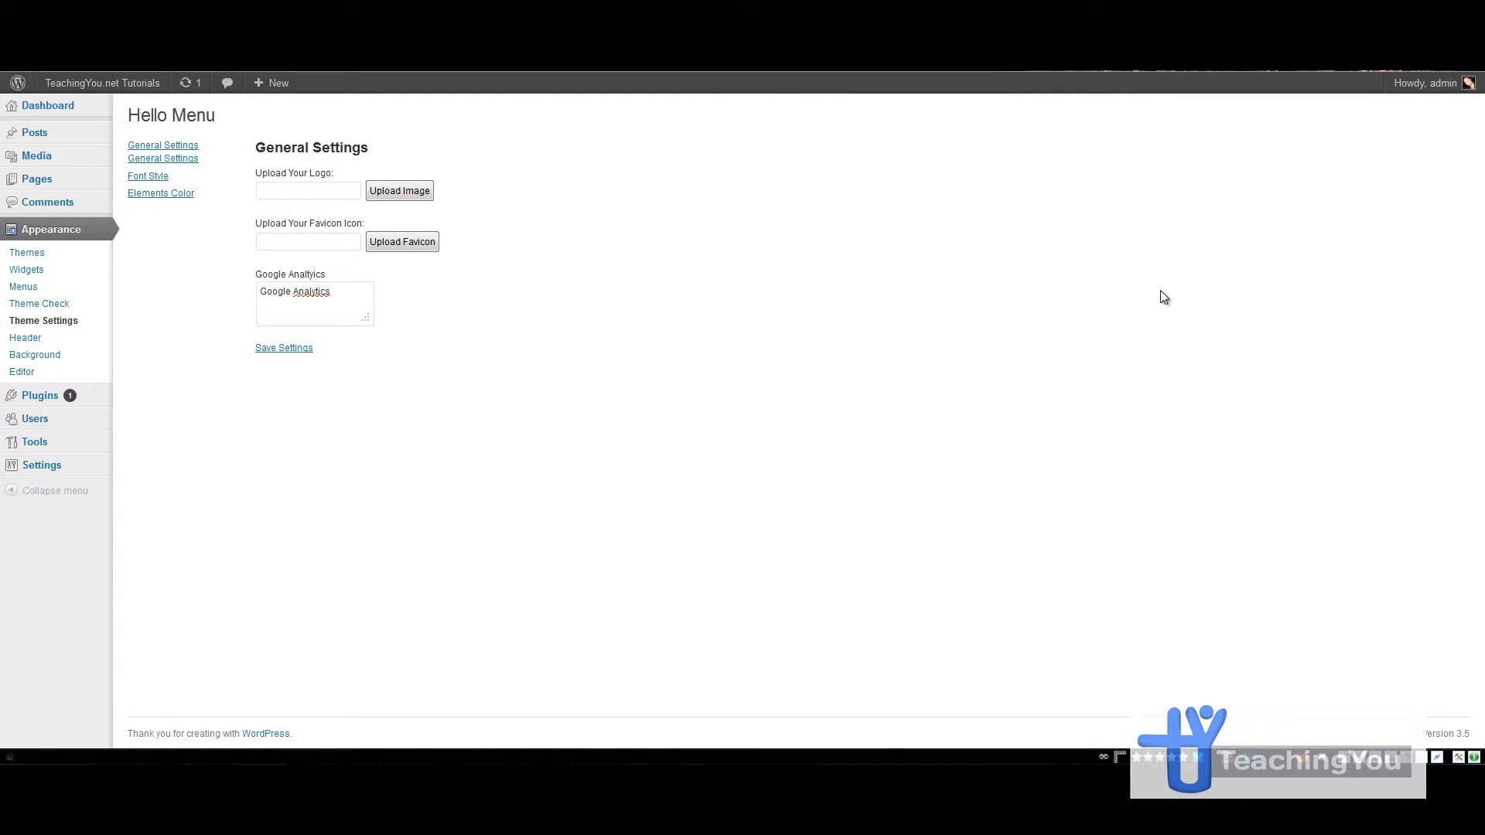
pyautogui.moveTo(391, 126)
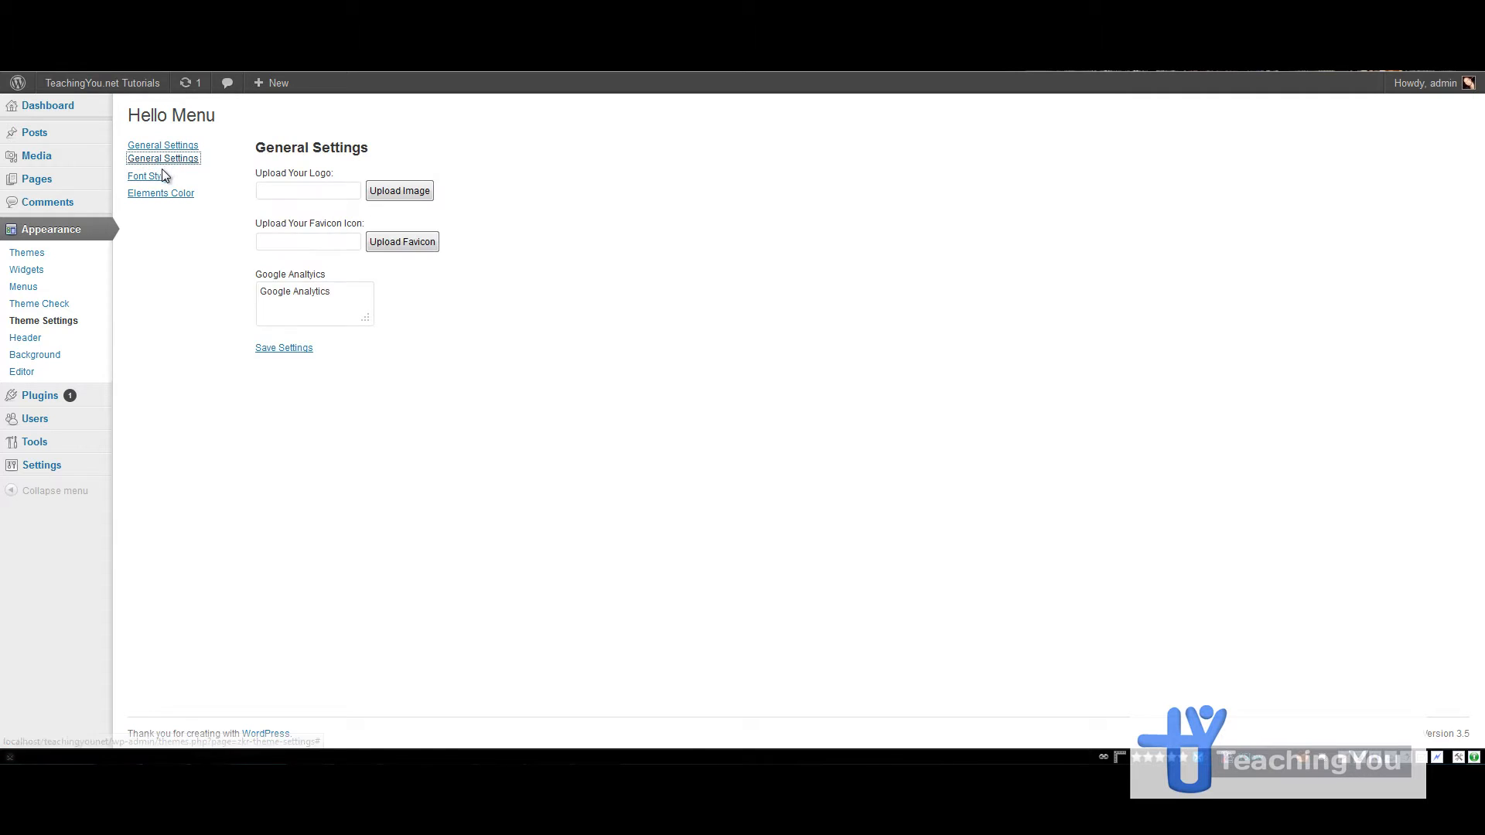
# - Fill the logo field with the DemoFreeTheme image from the media library
pyautogui.click(144, 176)
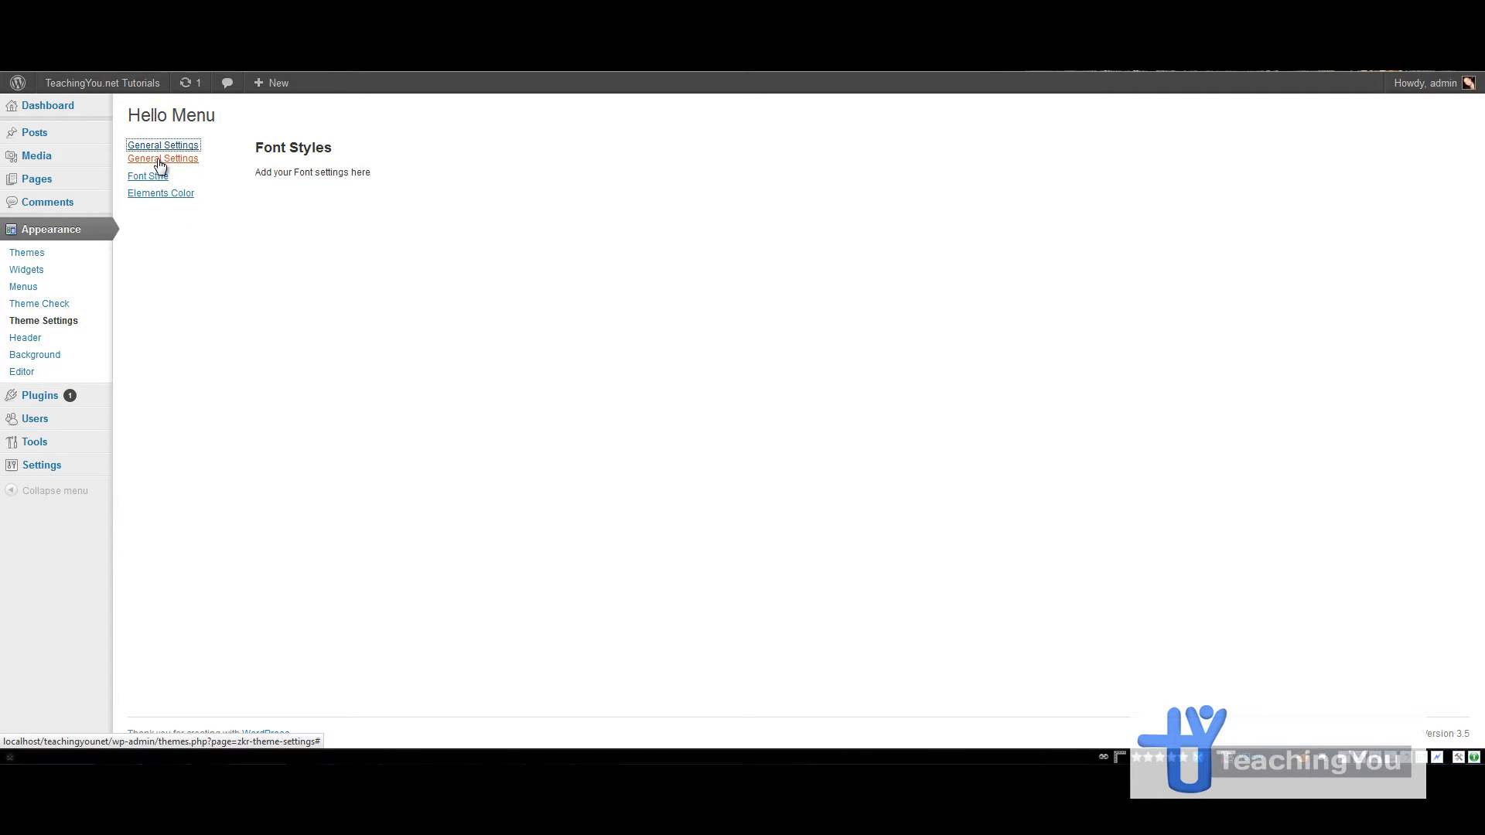
pyautogui.moveTo(148, 211)
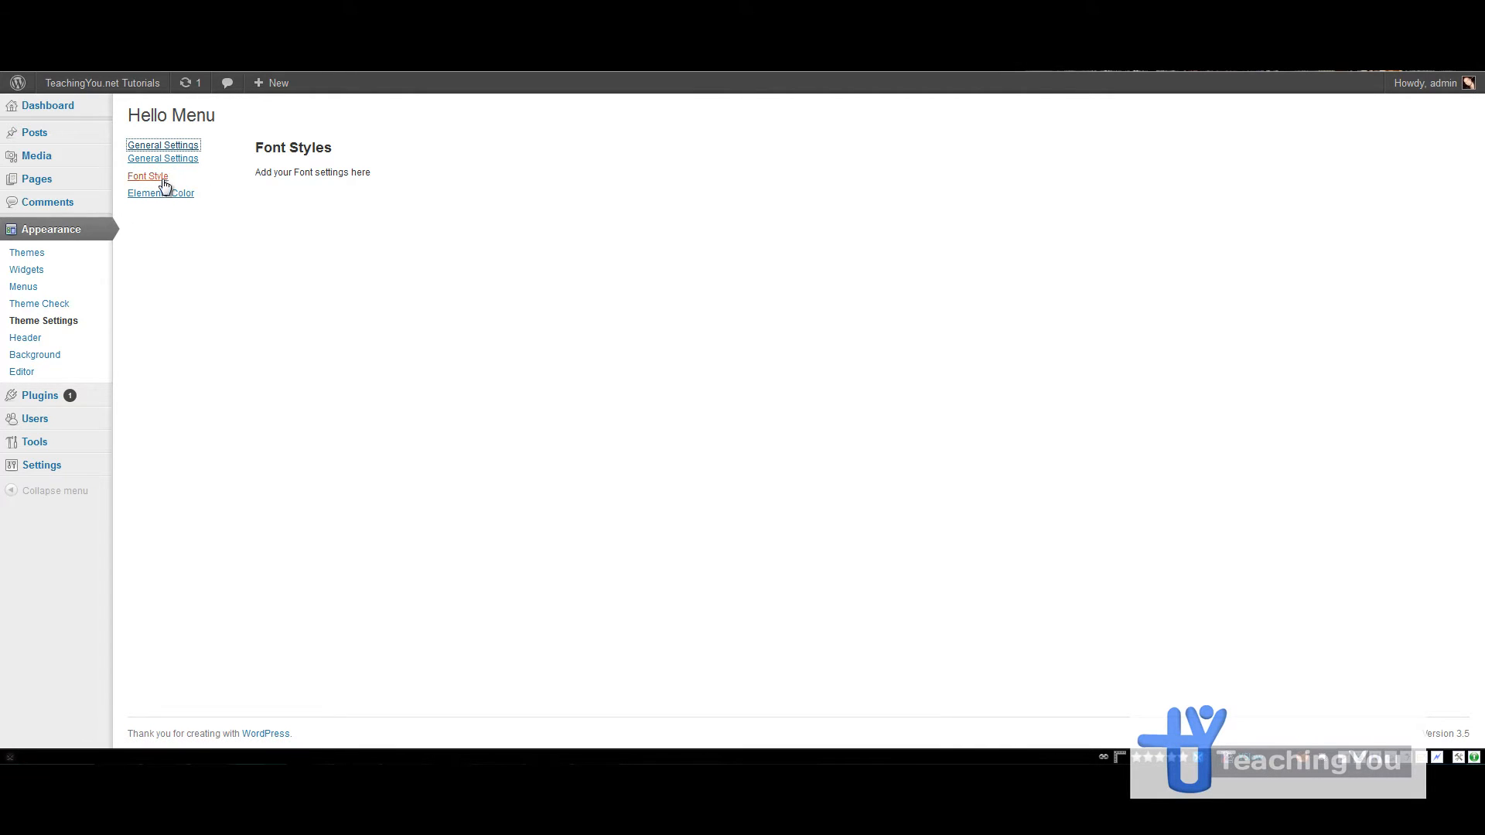
pyautogui.click(162, 158)
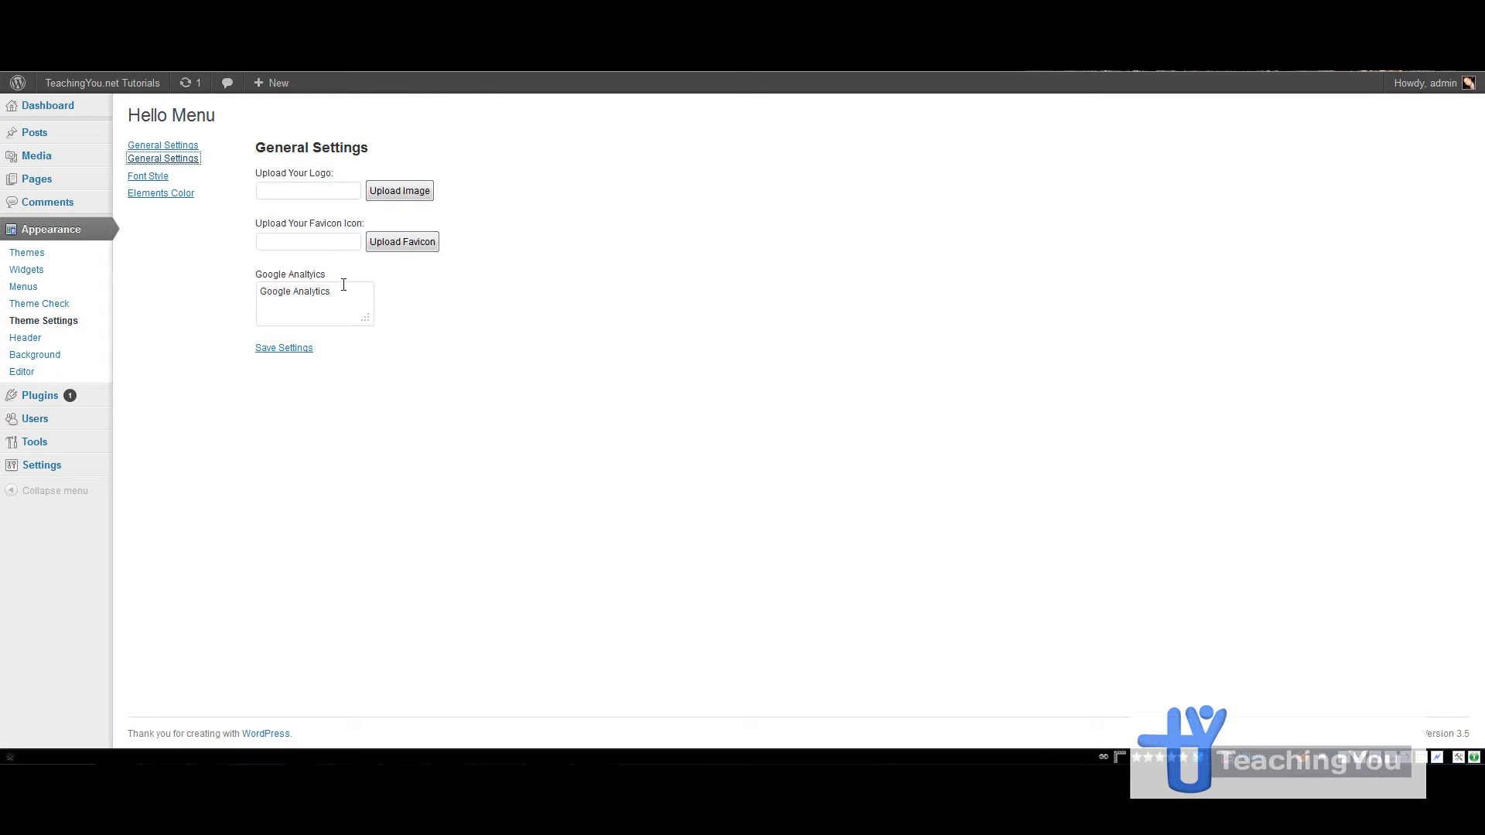
pyautogui.moveTo(465, 347)
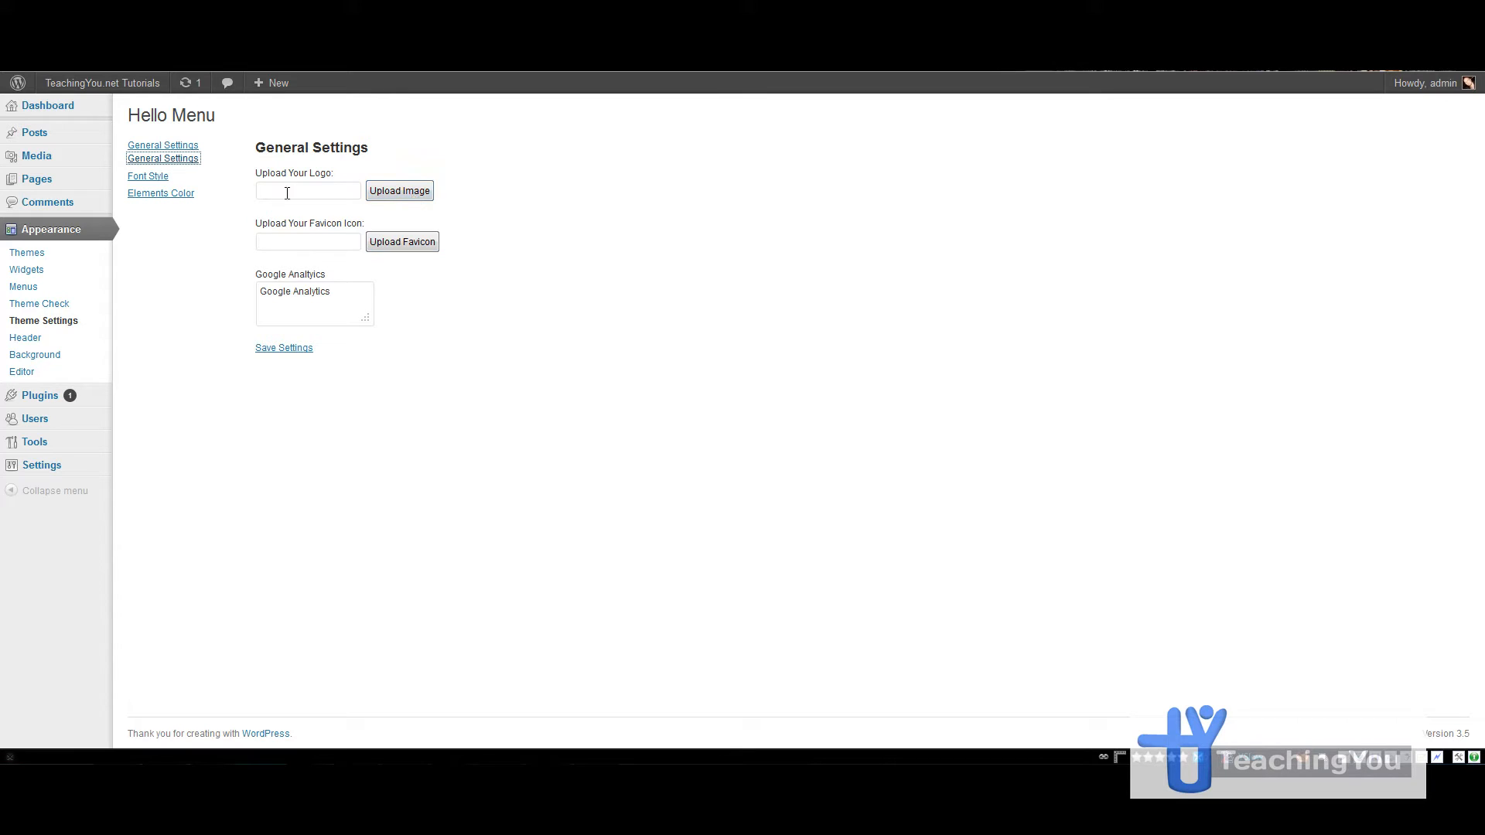
pyautogui.click(399, 191)
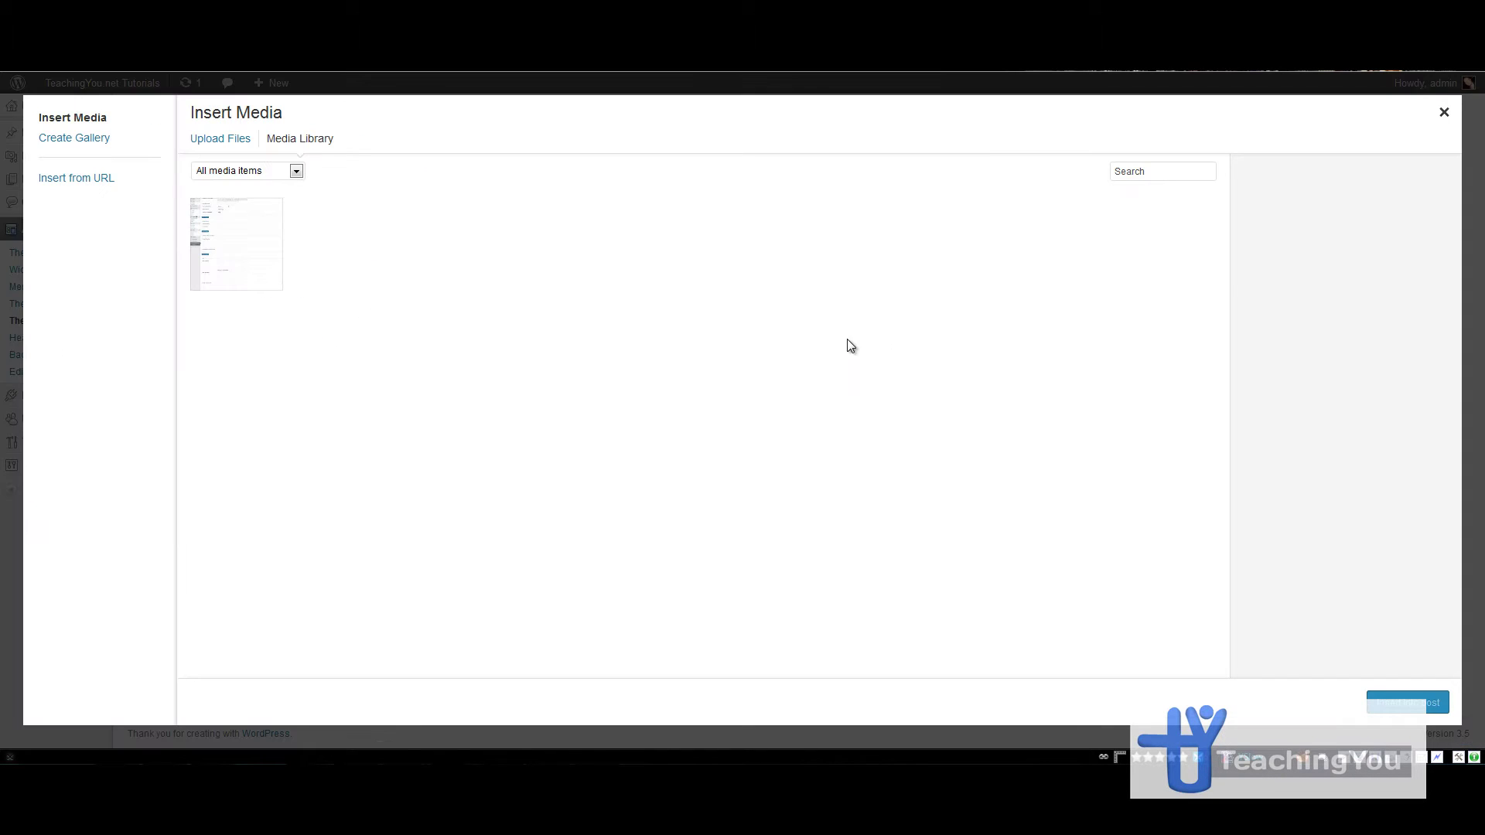
pyautogui.moveTo(493, 263)
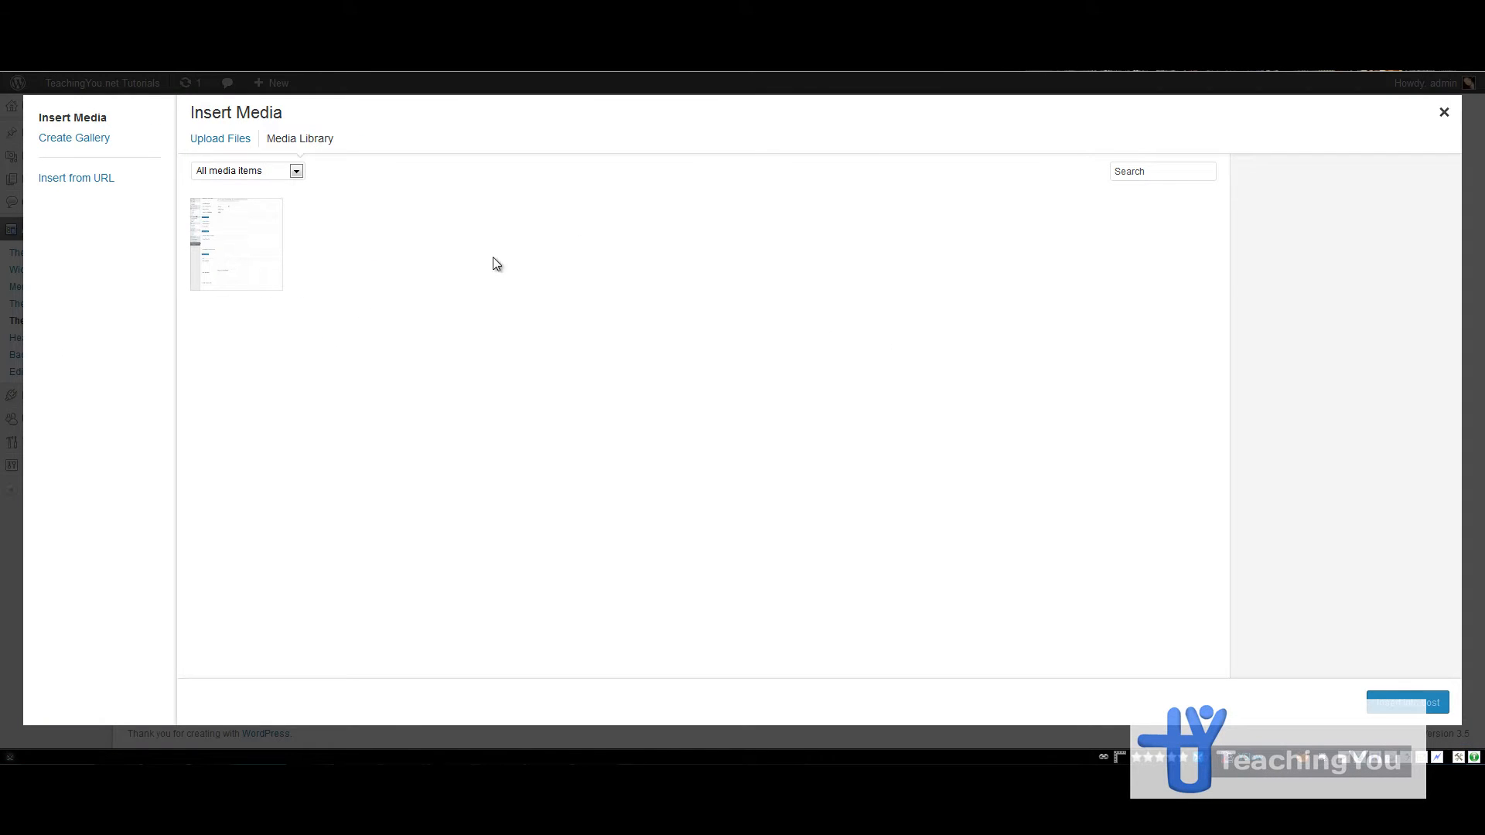
pyautogui.moveTo(302, 270)
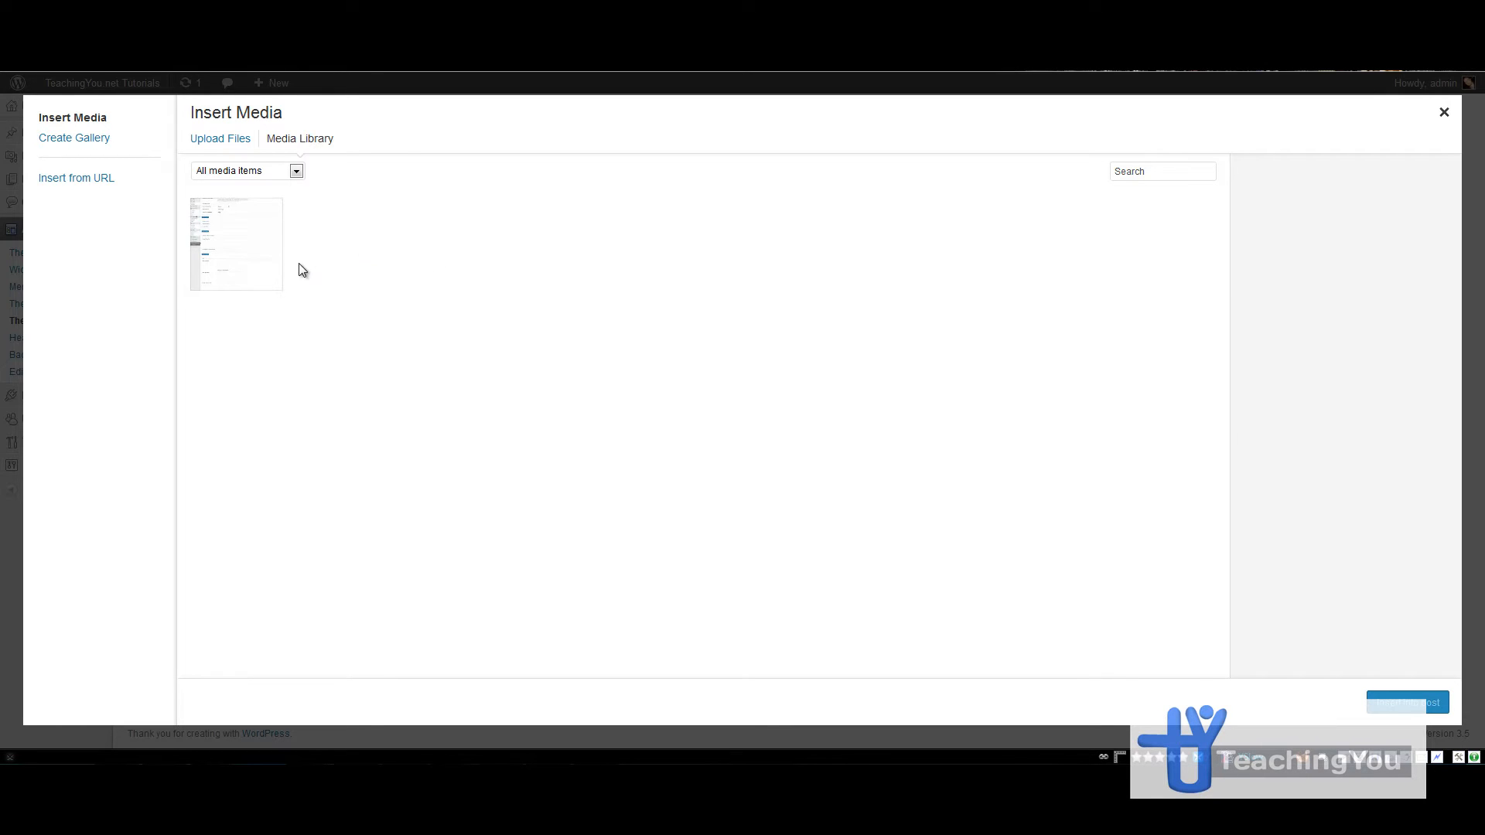
pyautogui.moveTo(970, 449)
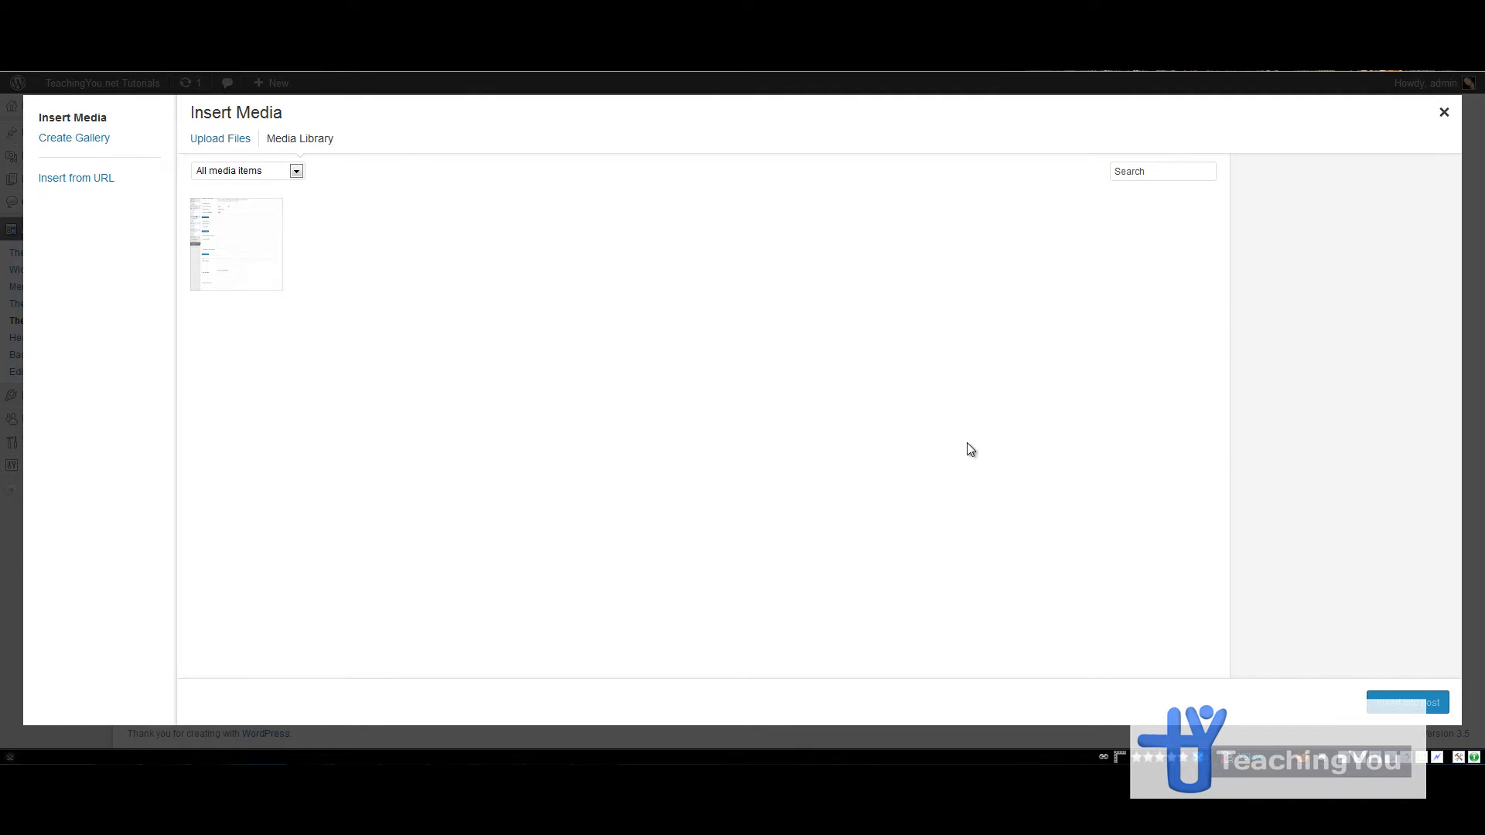
pyautogui.moveTo(340, 319)
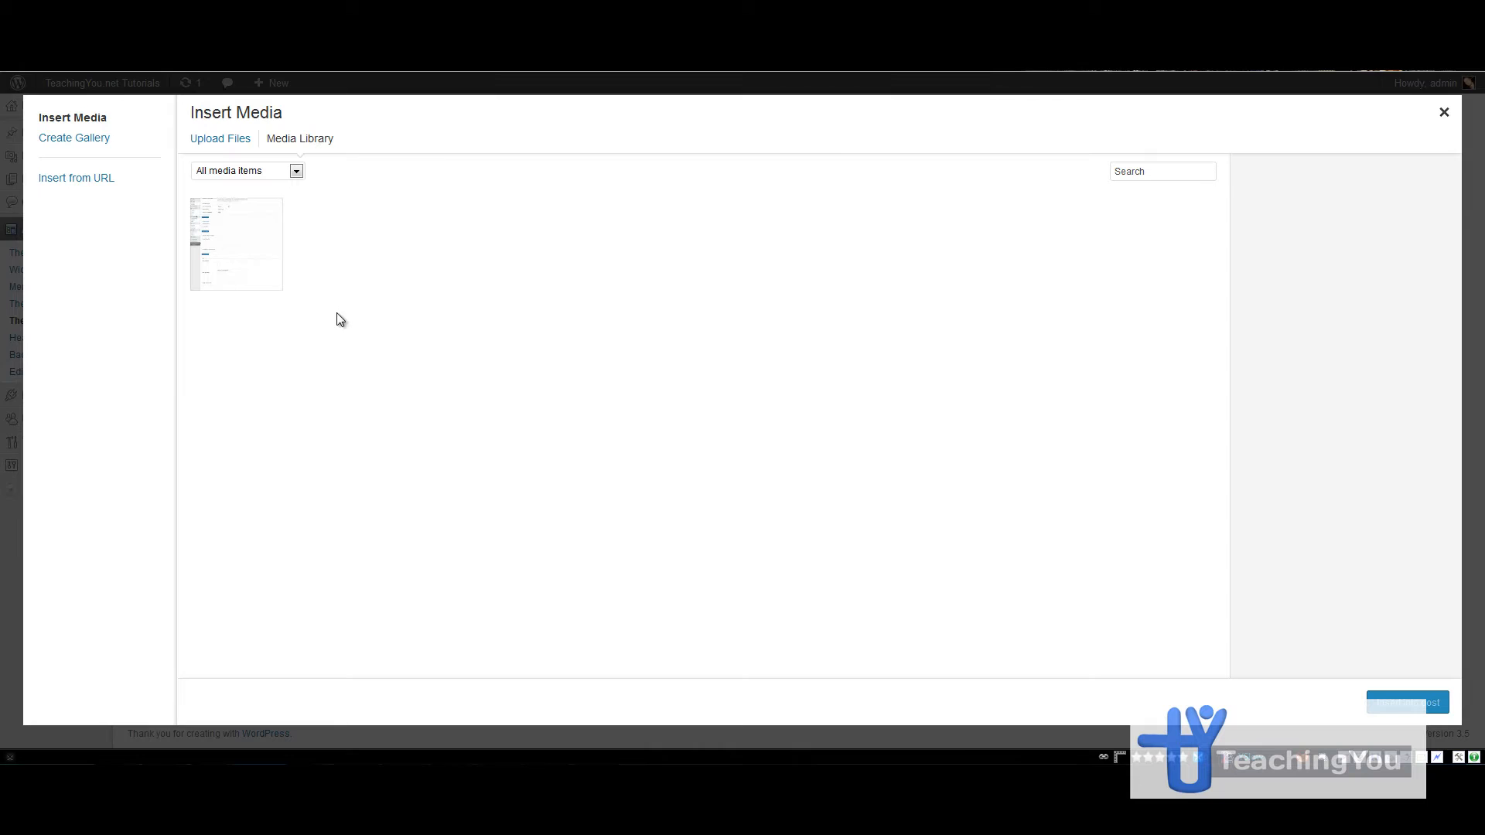
pyautogui.moveTo(668, 288)
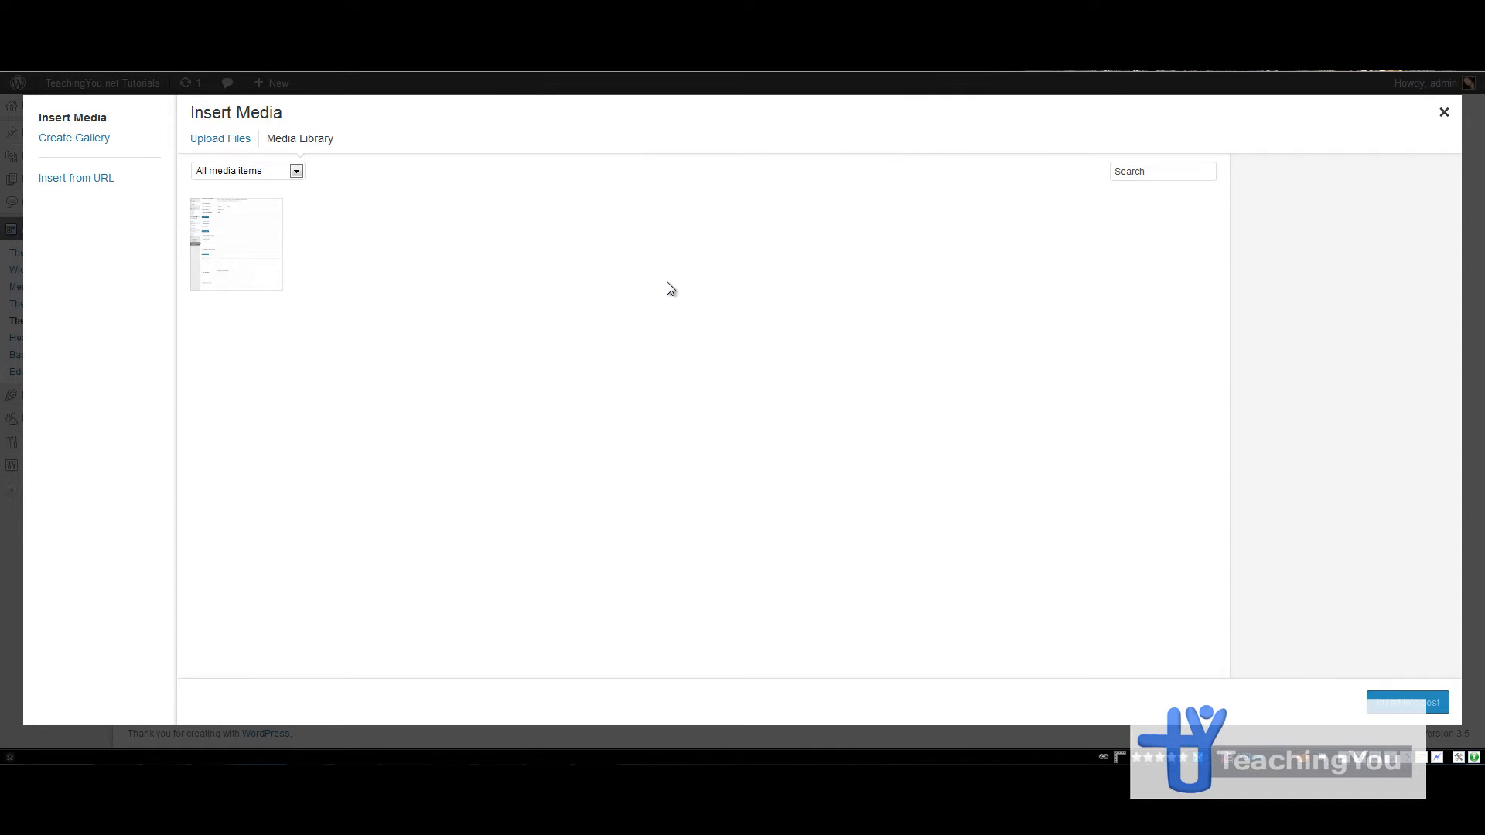
pyautogui.click(235, 242)
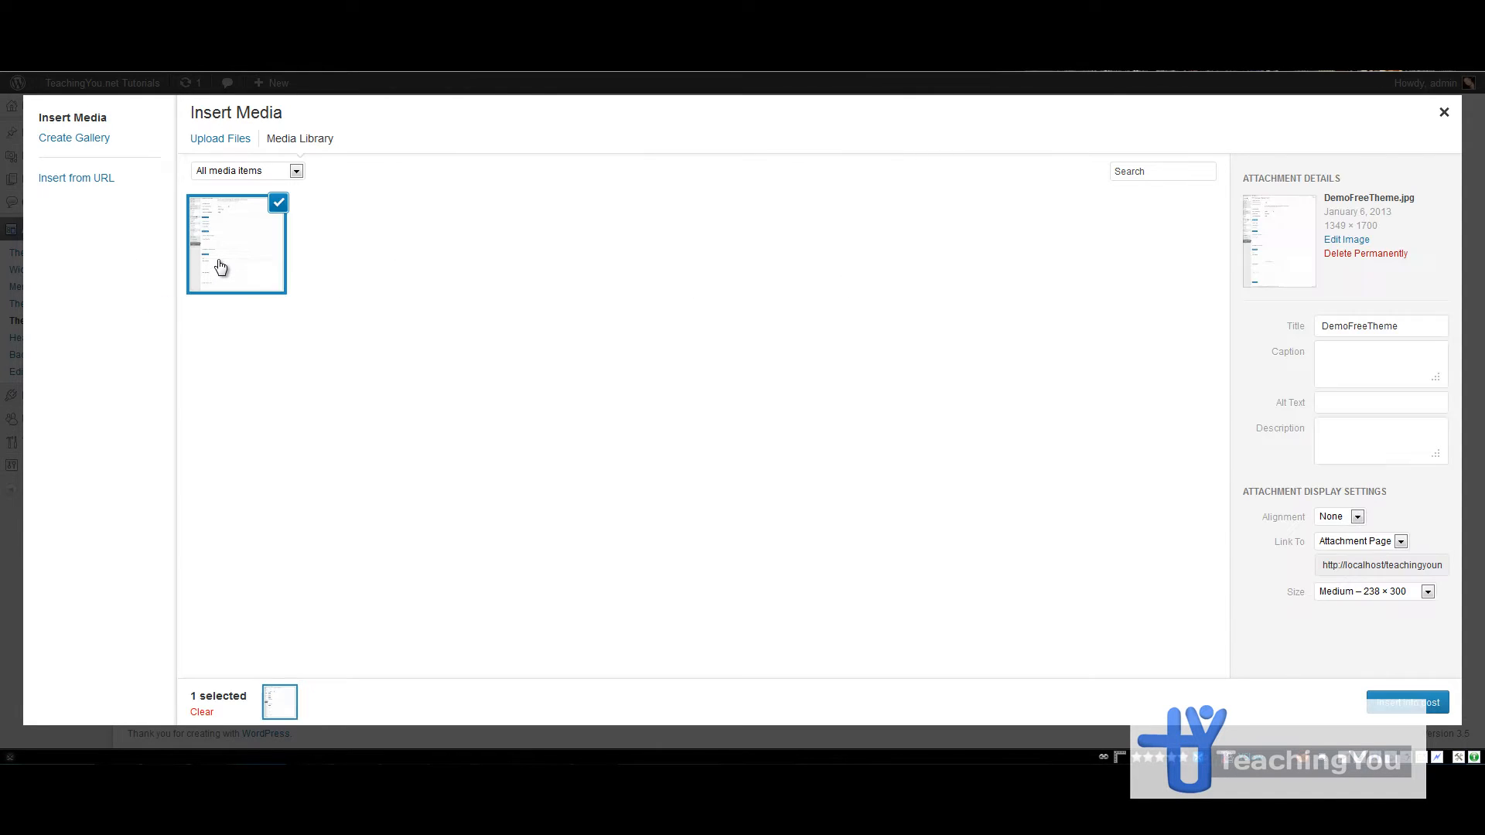
pyautogui.click(1406, 702)
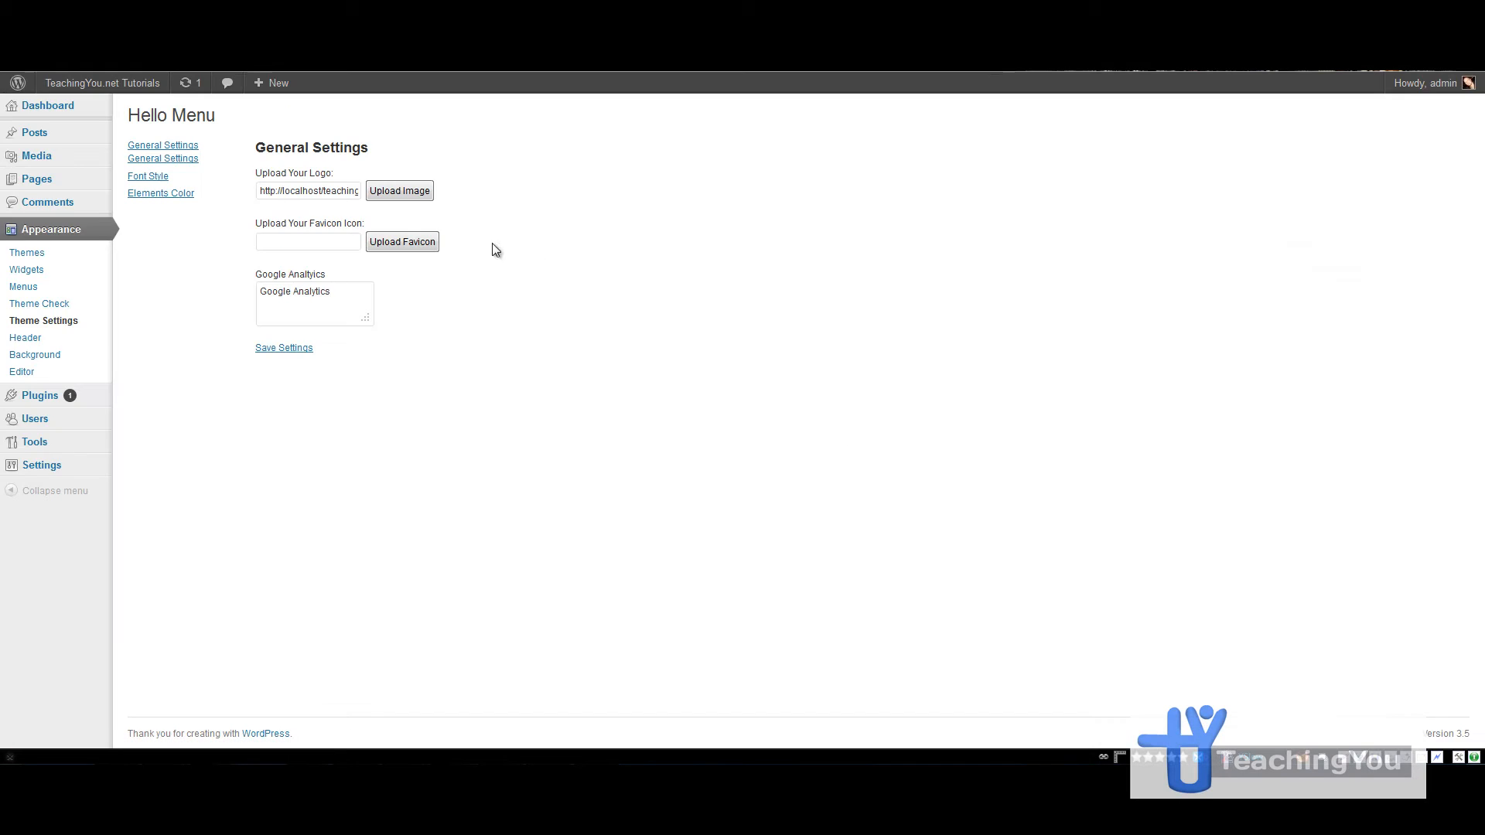
# - Fill the favicon field with the same DemoFreeTheme image
pyautogui.click(398, 190)
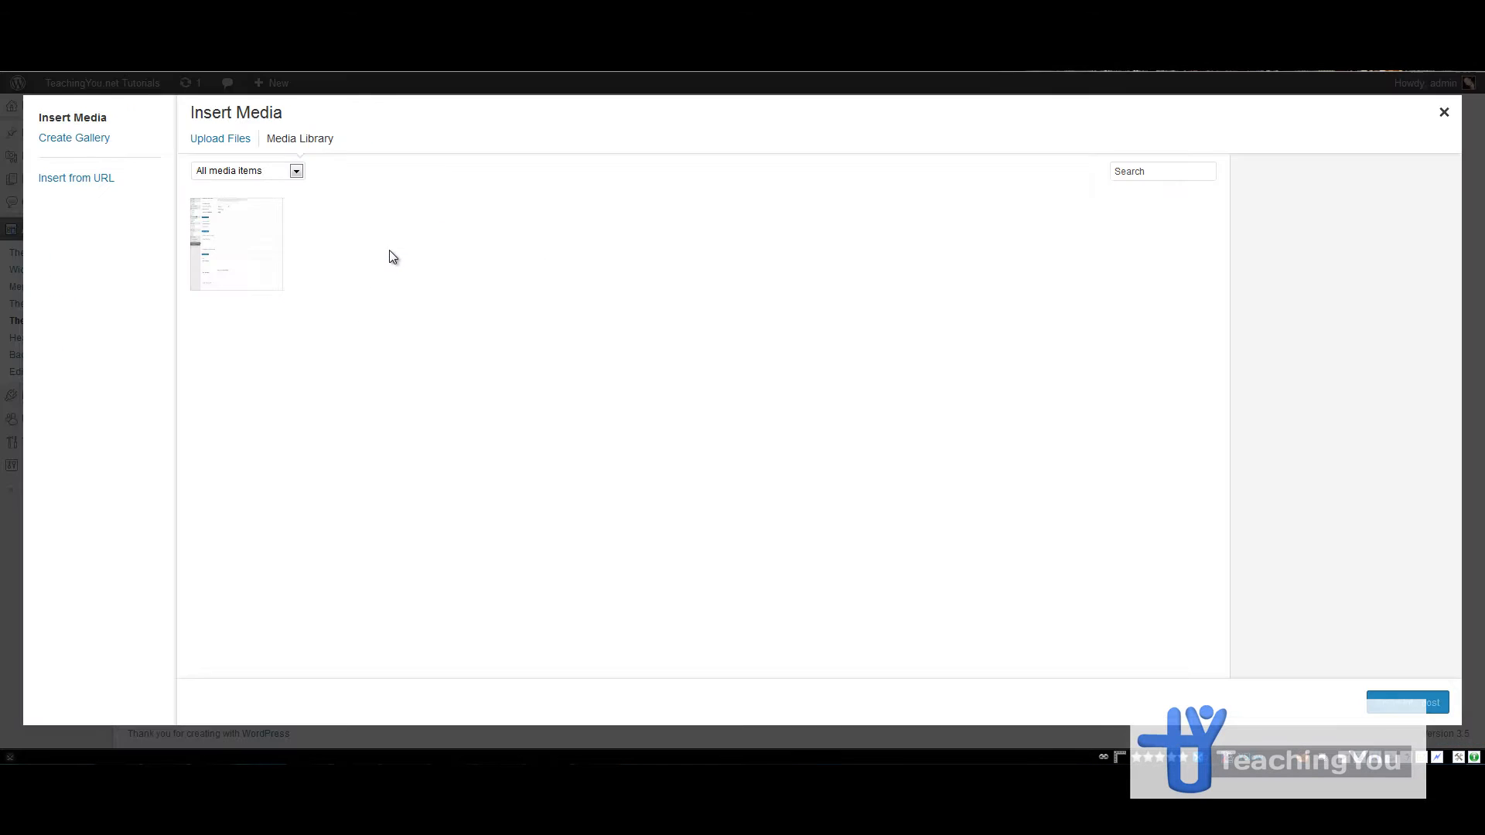
pyautogui.click(1444, 112)
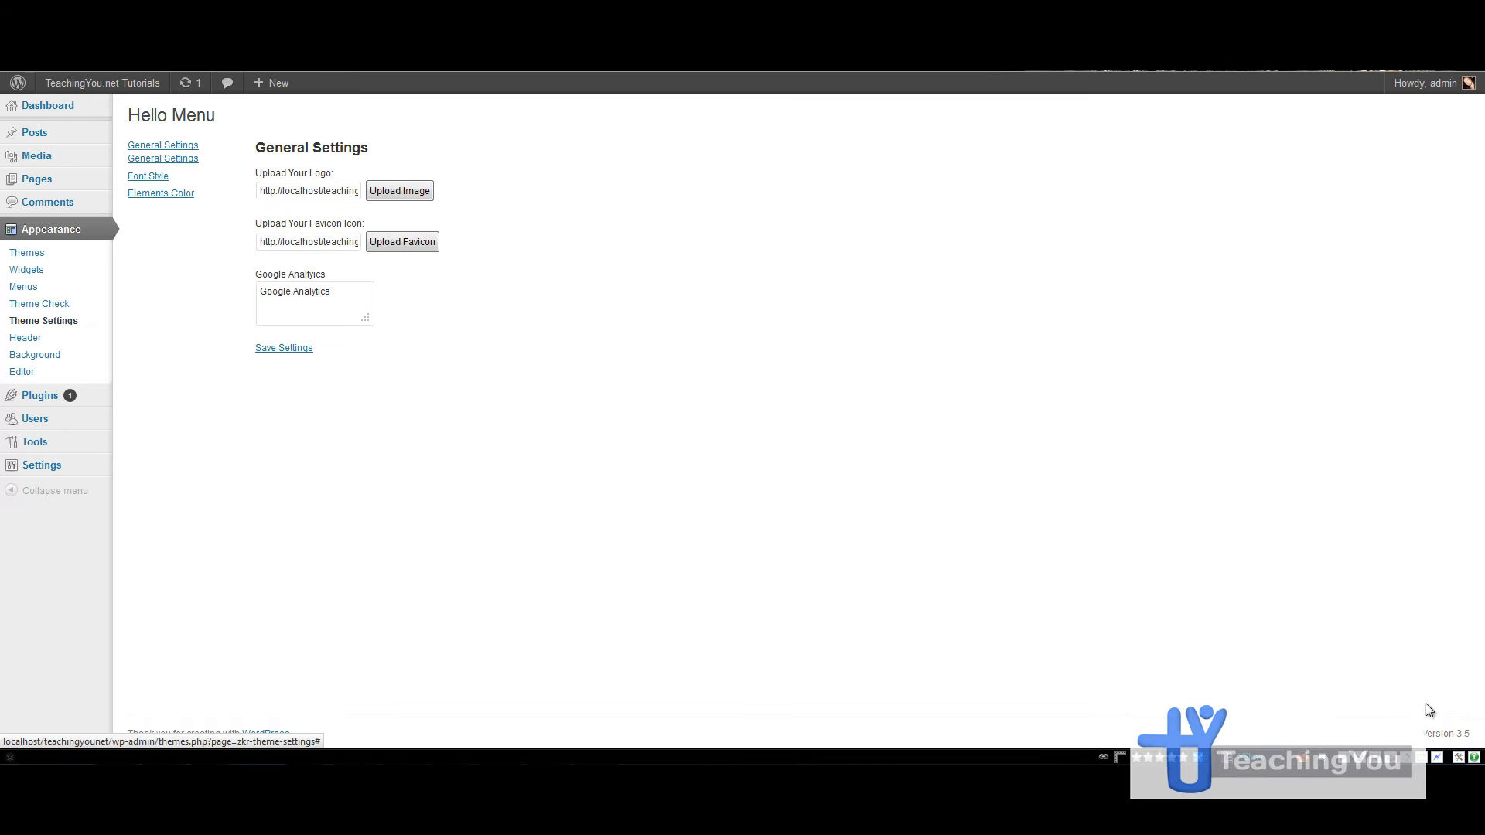
pyautogui.moveTo(543, 210)
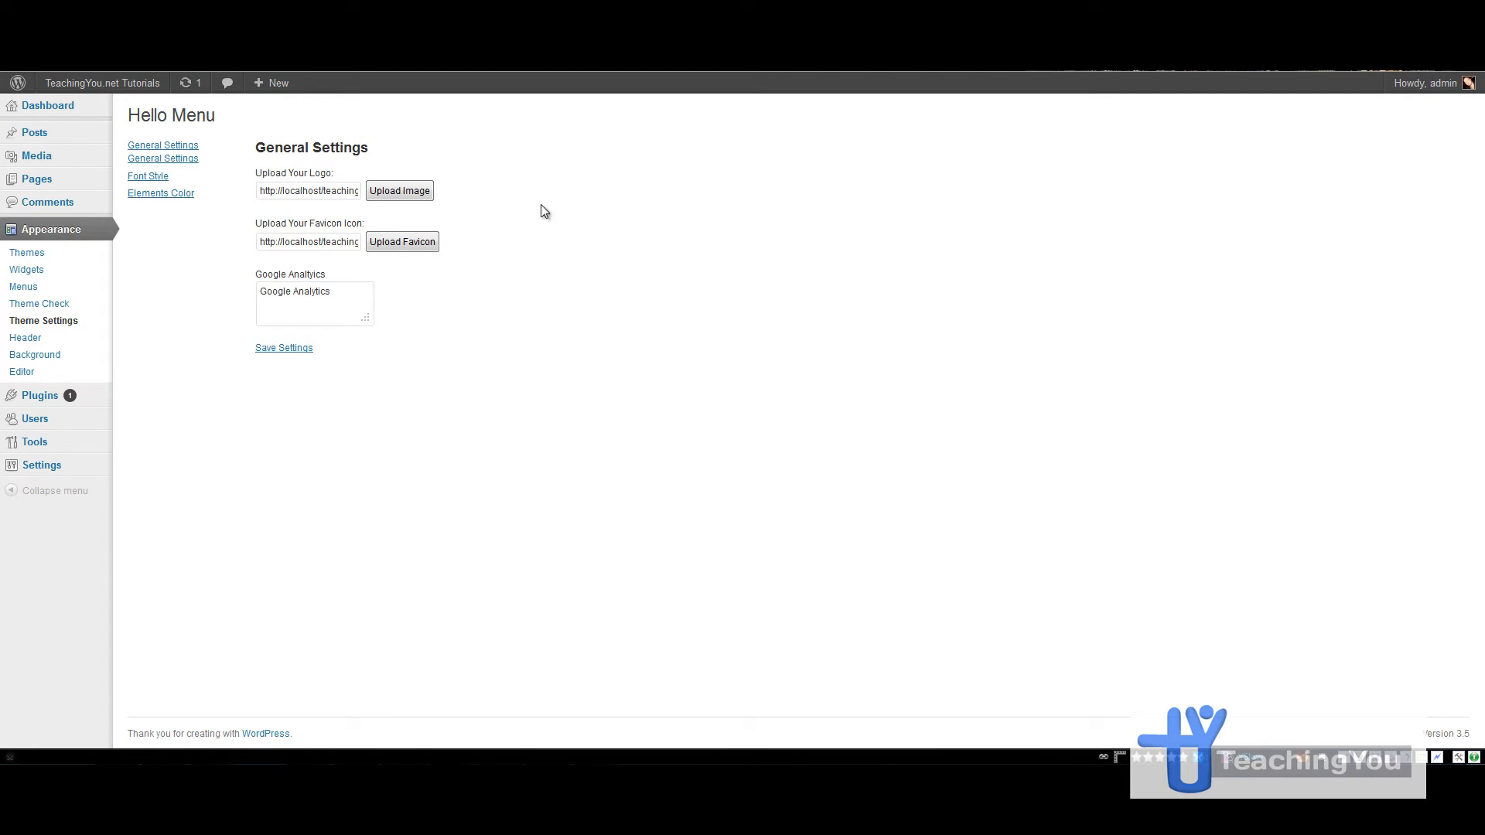
pyautogui.moveTo(518, 288)
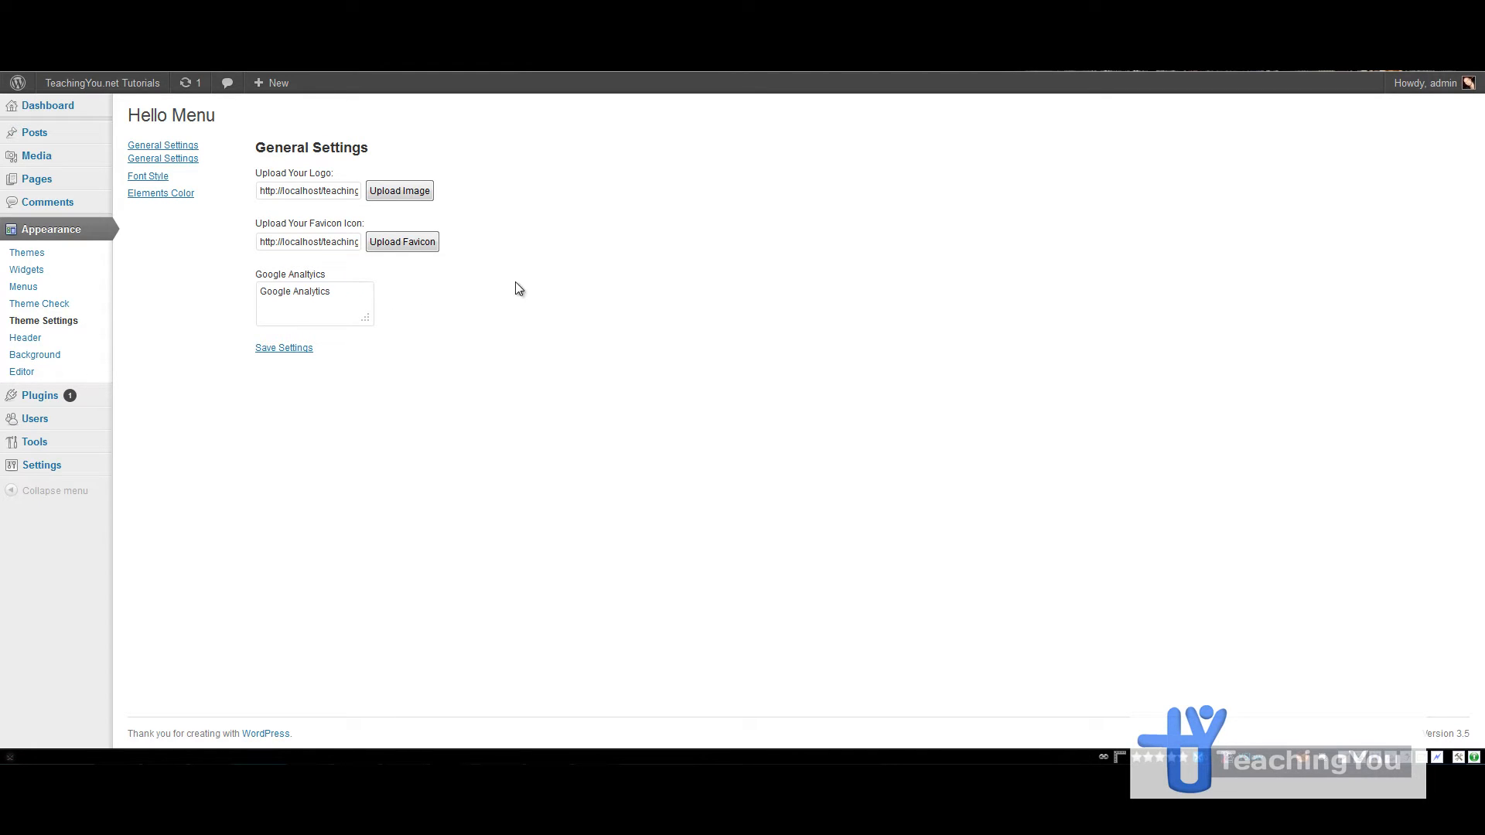
pyautogui.moveTo(349, 295)
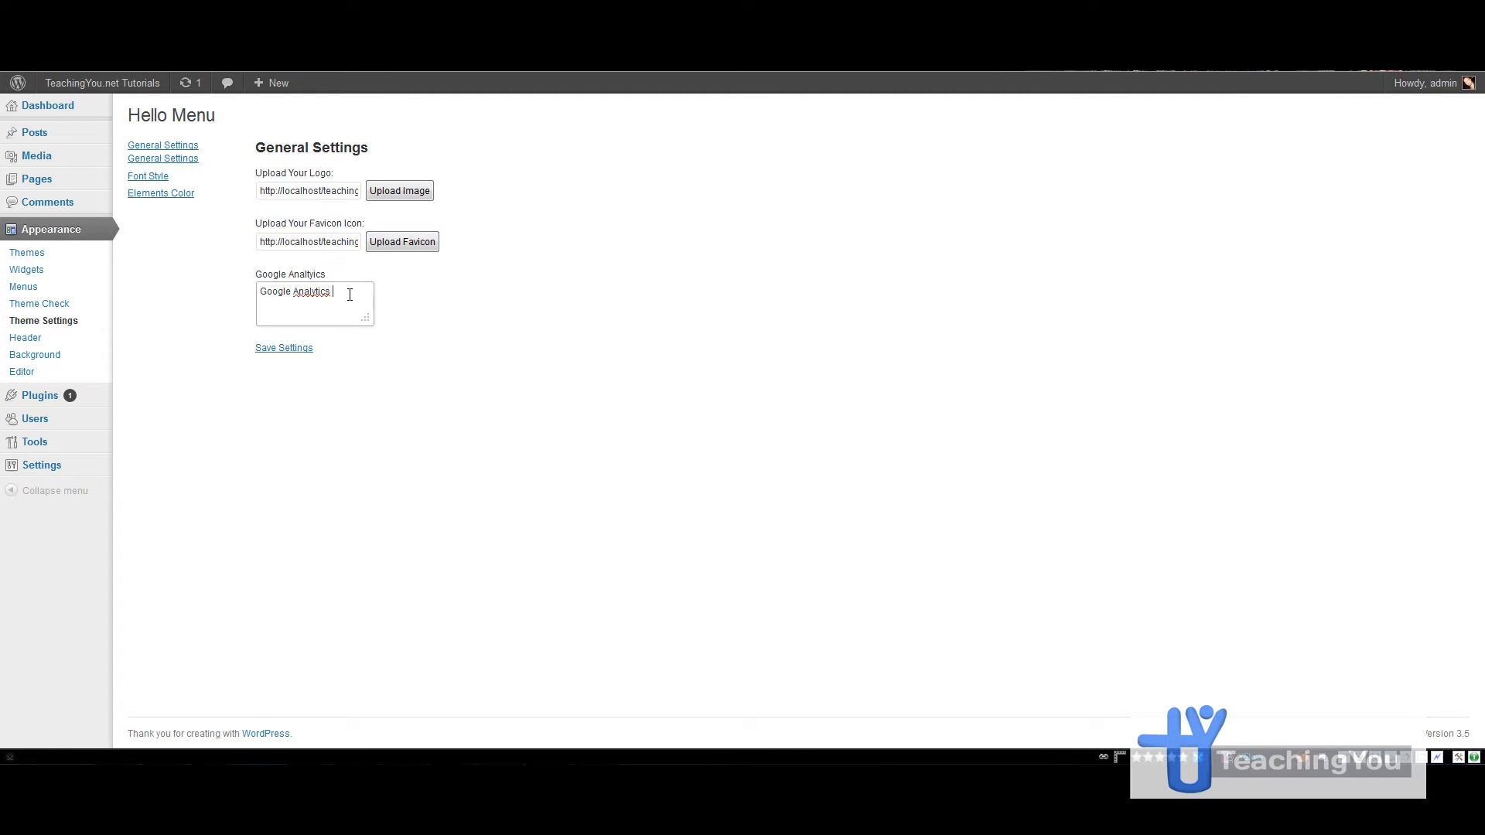
# - Append 'Work' so the box reads 'Google Analytics Work' and save the settings
pyautogui.write('Work')
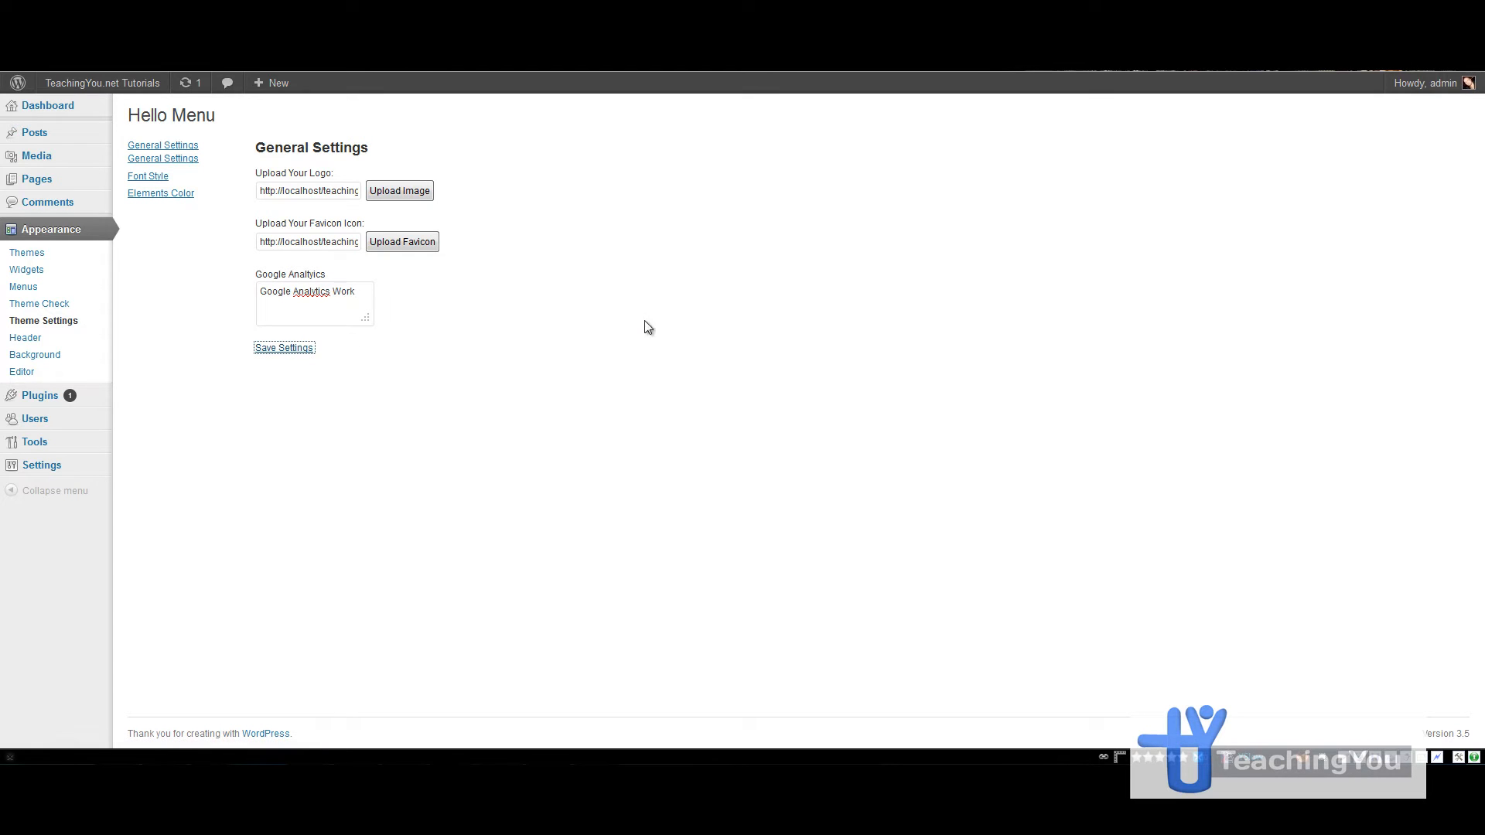
pyautogui.click(284, 346)
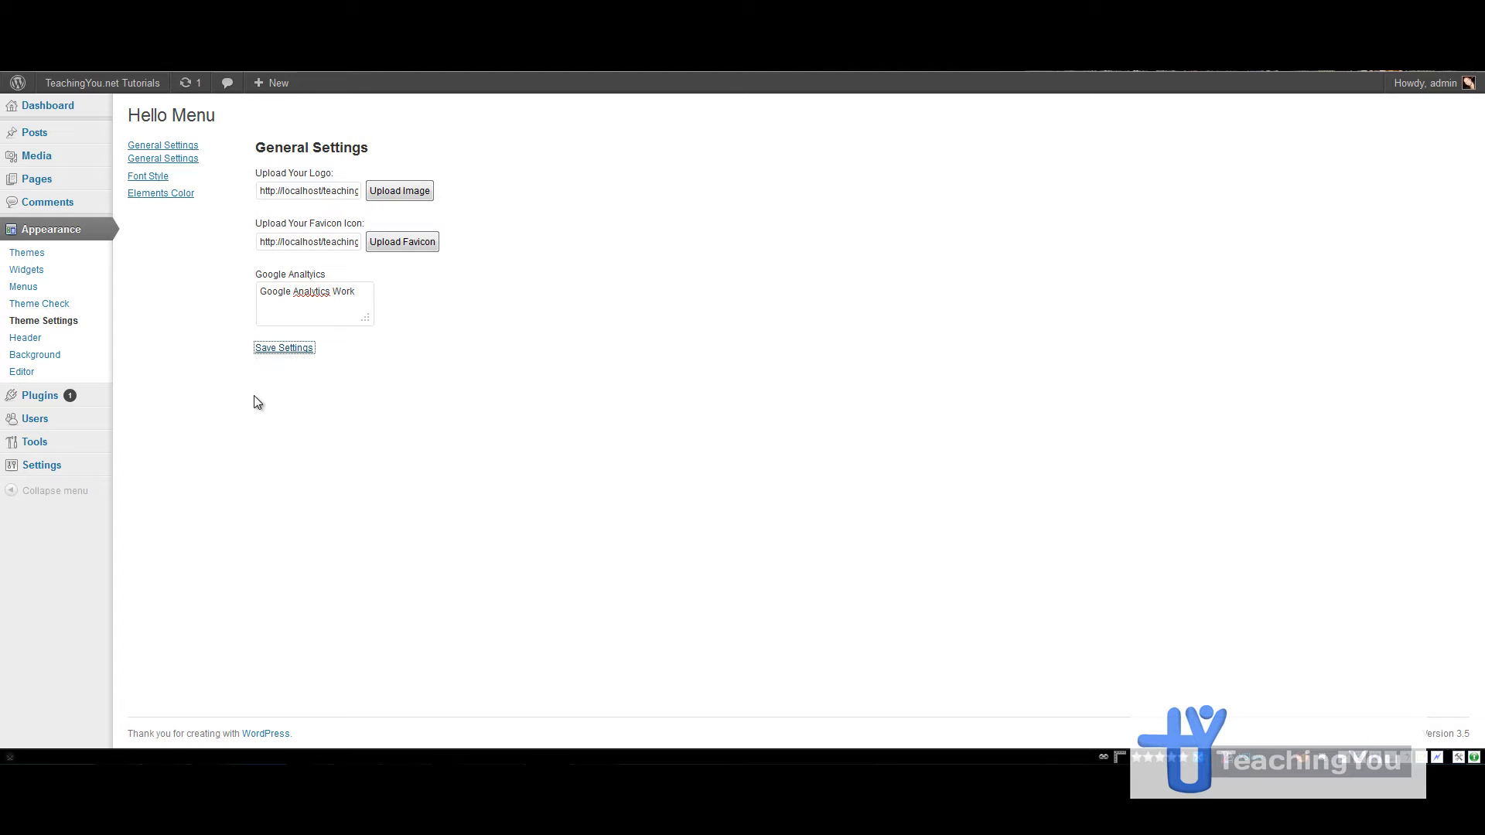
pyautogui.moveTo(722, 300)
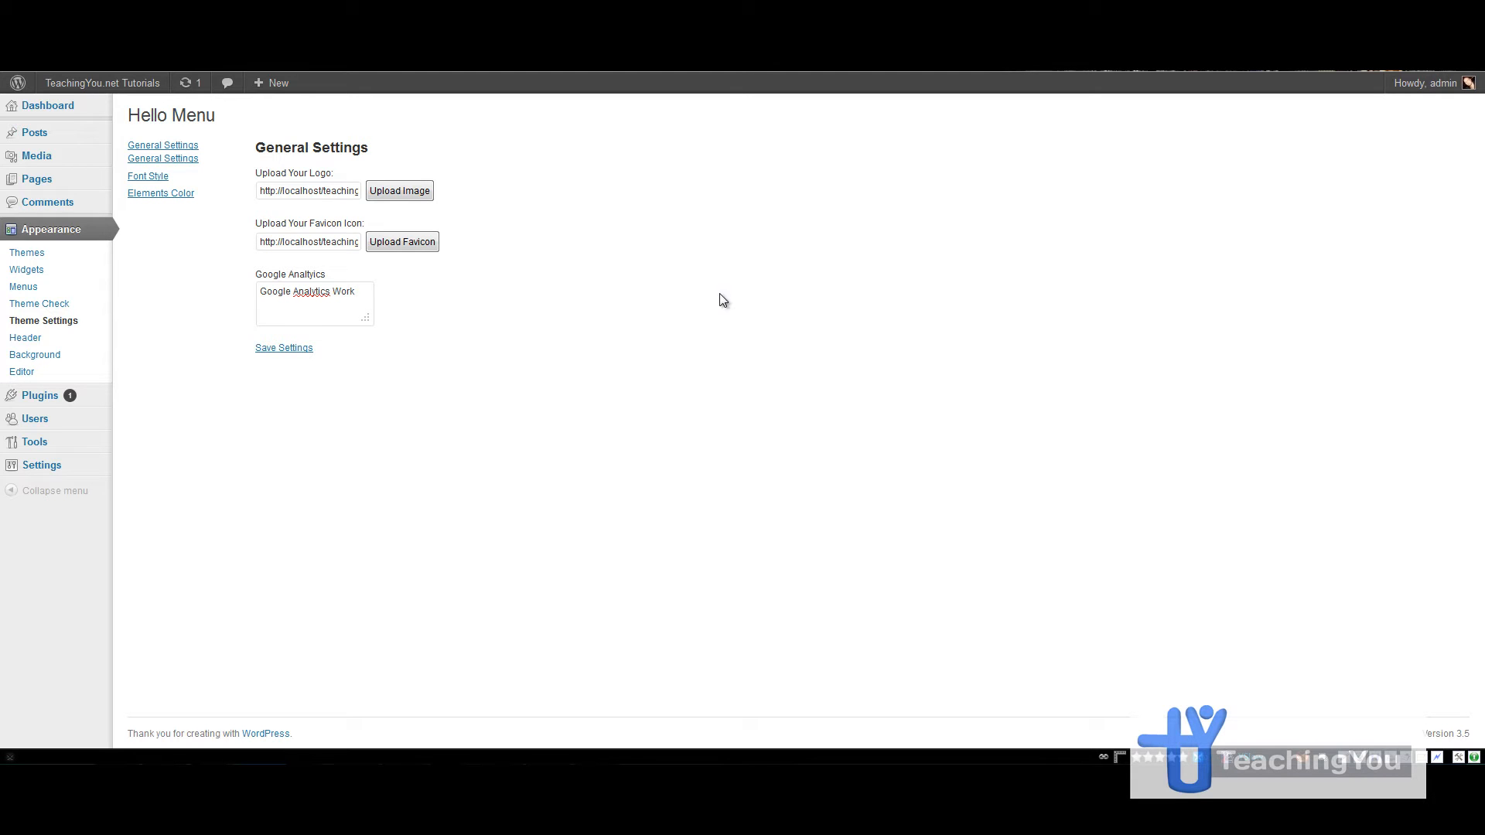
pyautogui.moveTo(668, 300)
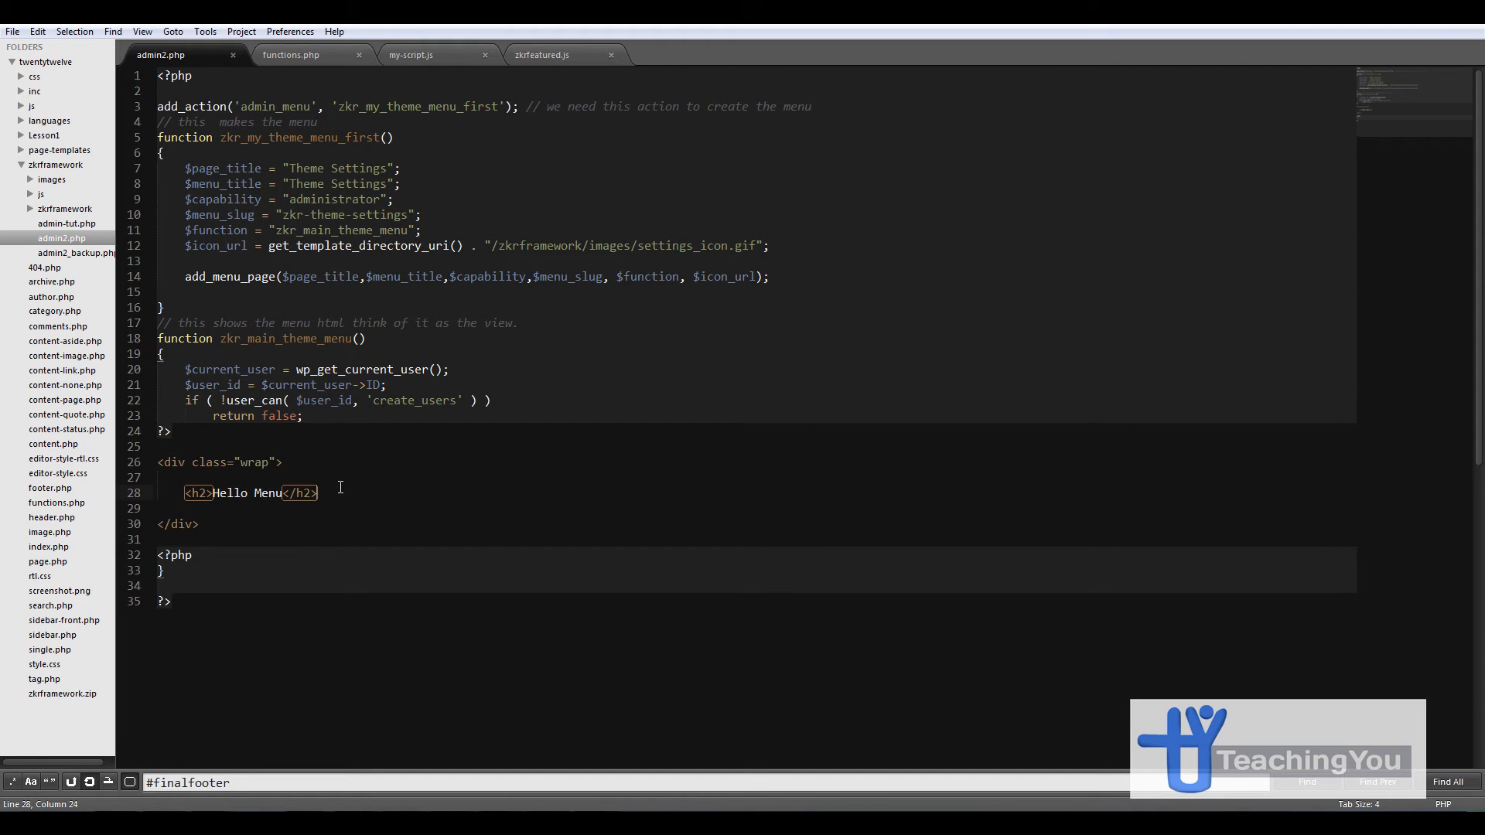
pyautogui.moveTo(353, 339)
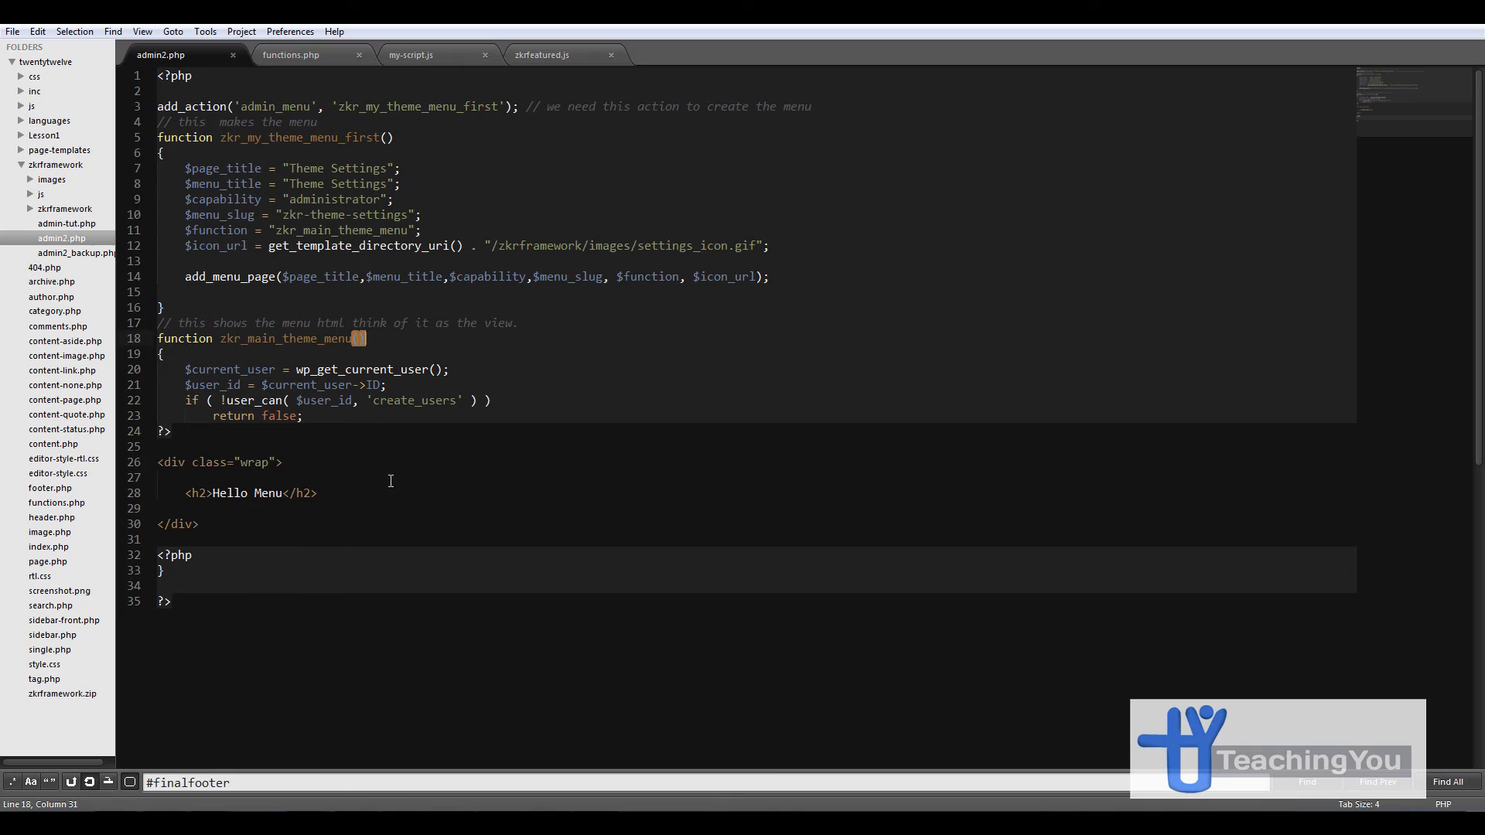
pyautogui.moveTo(345, 481)
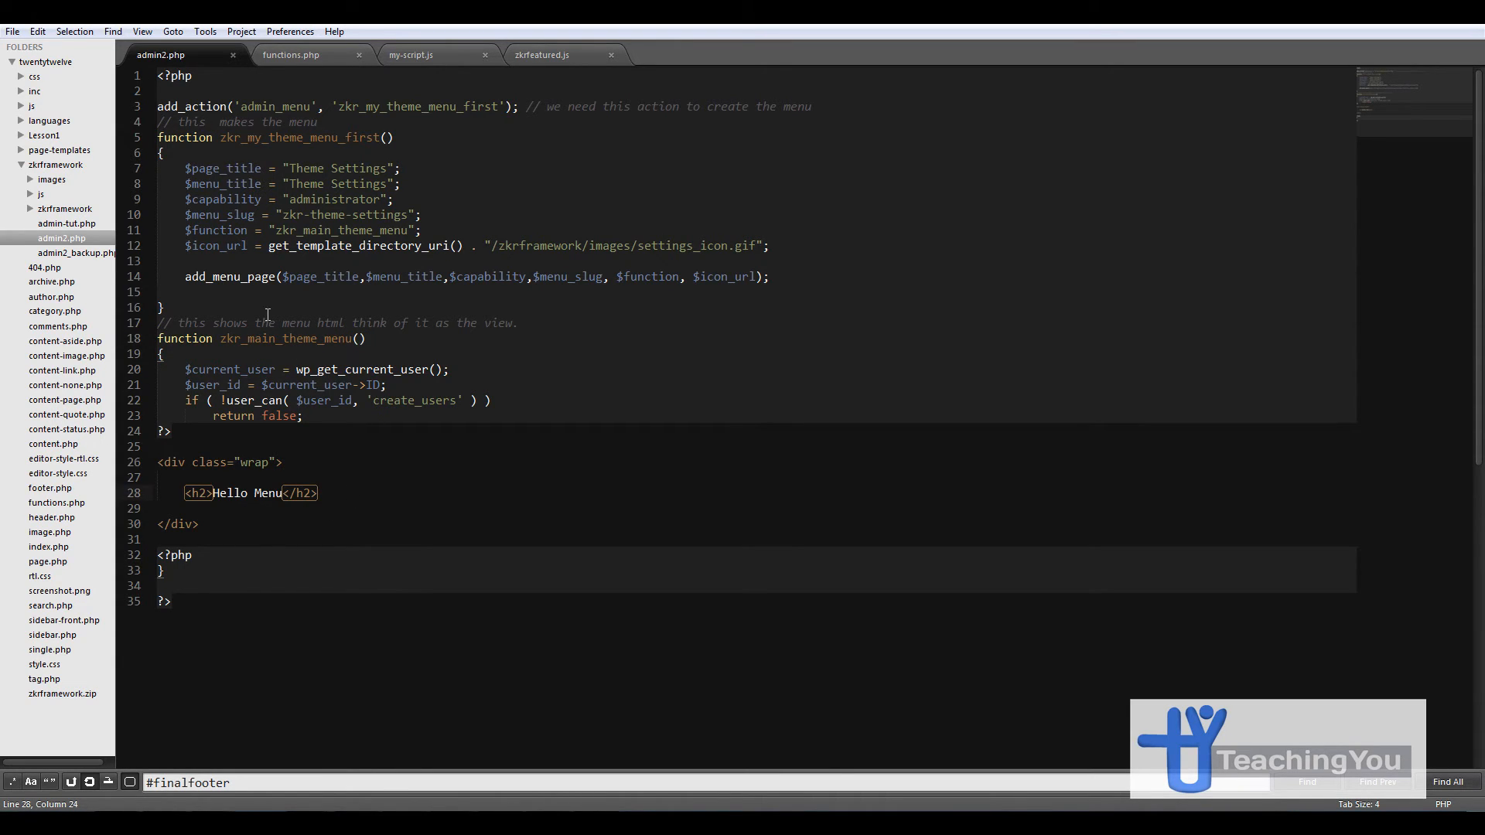
# - Show admin2.php with the add_menu_page code and Hello Menu markup in the editor
pyautogui.click(185, 275)
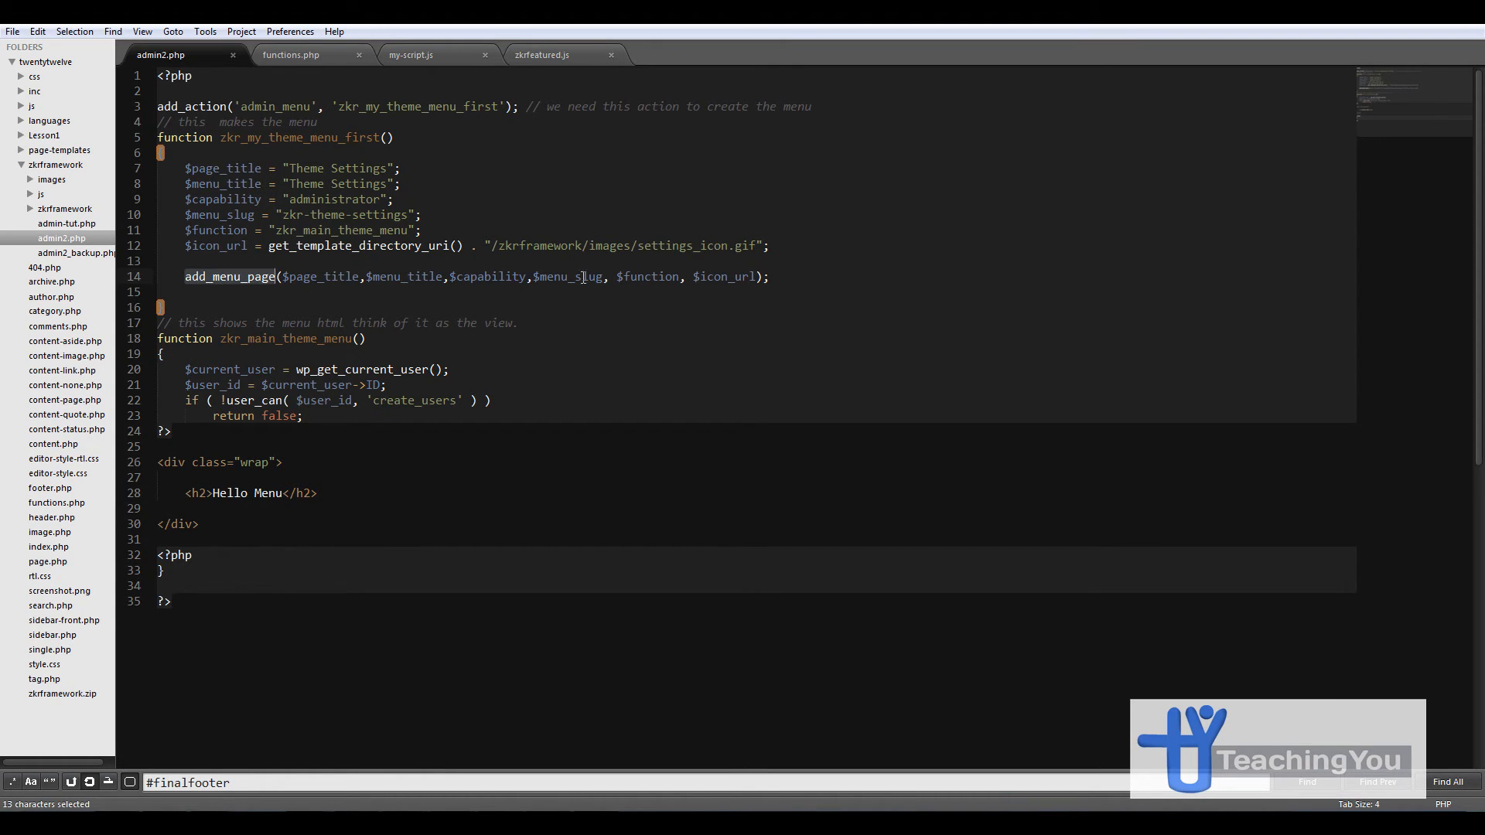
# - Comment out the add_menu_page call and start a blank line below it
pyautogui.click(799, 277)
pyautogui.write('//')
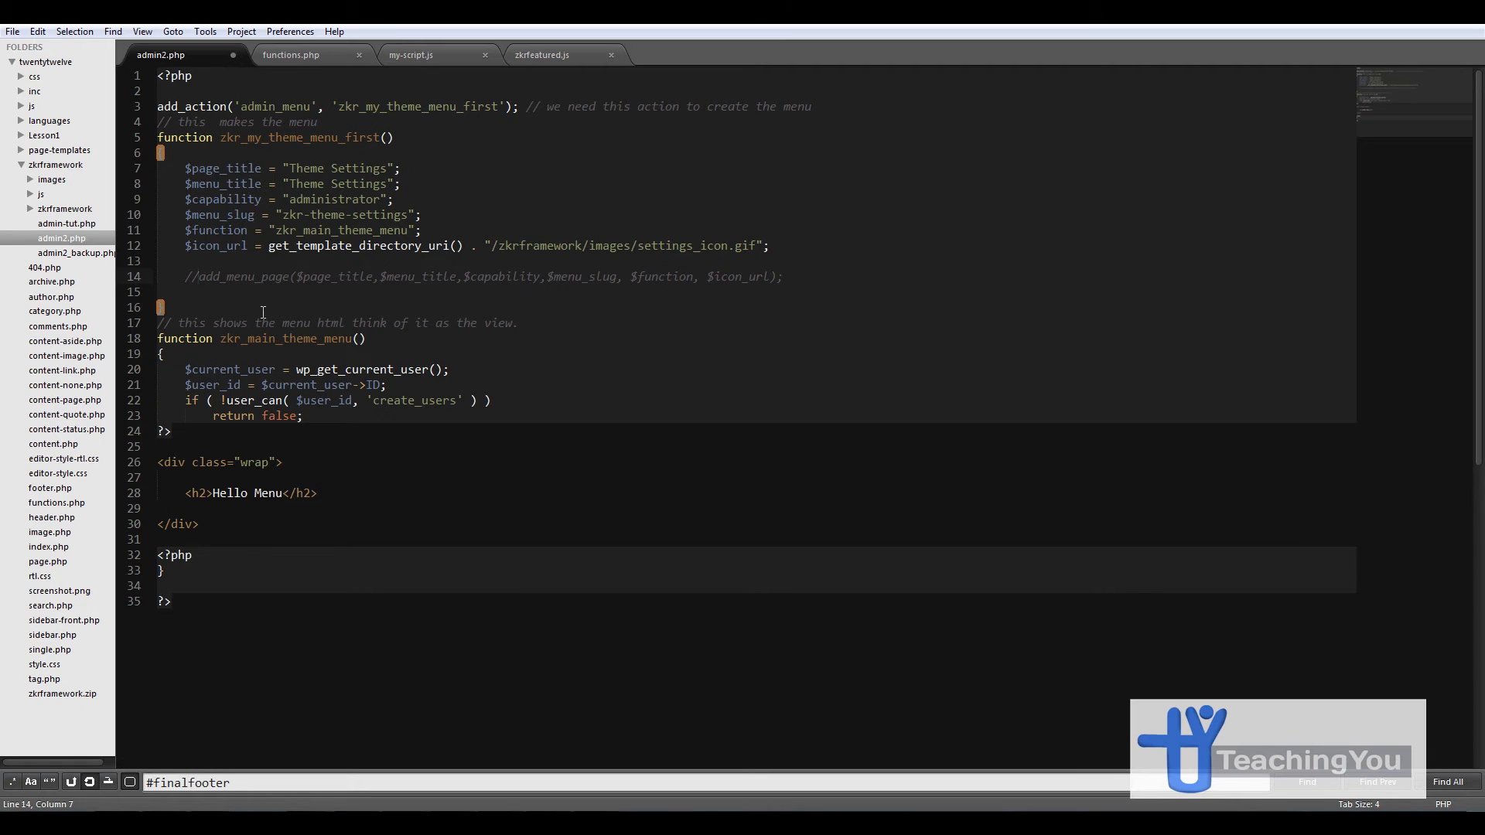
pyautogui.click(782, 277)
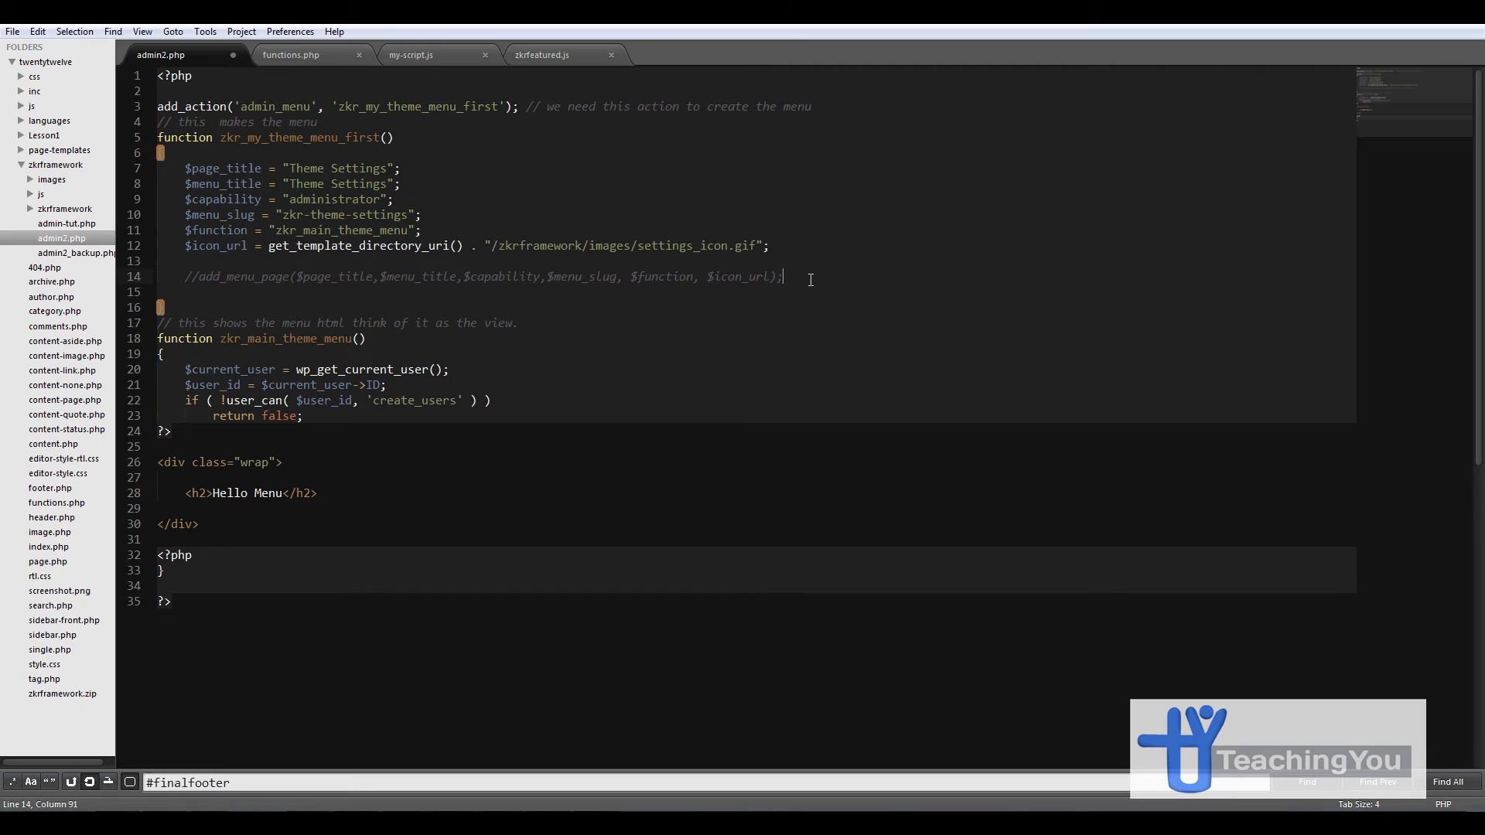
pyautogui.moveTo(856, 232)
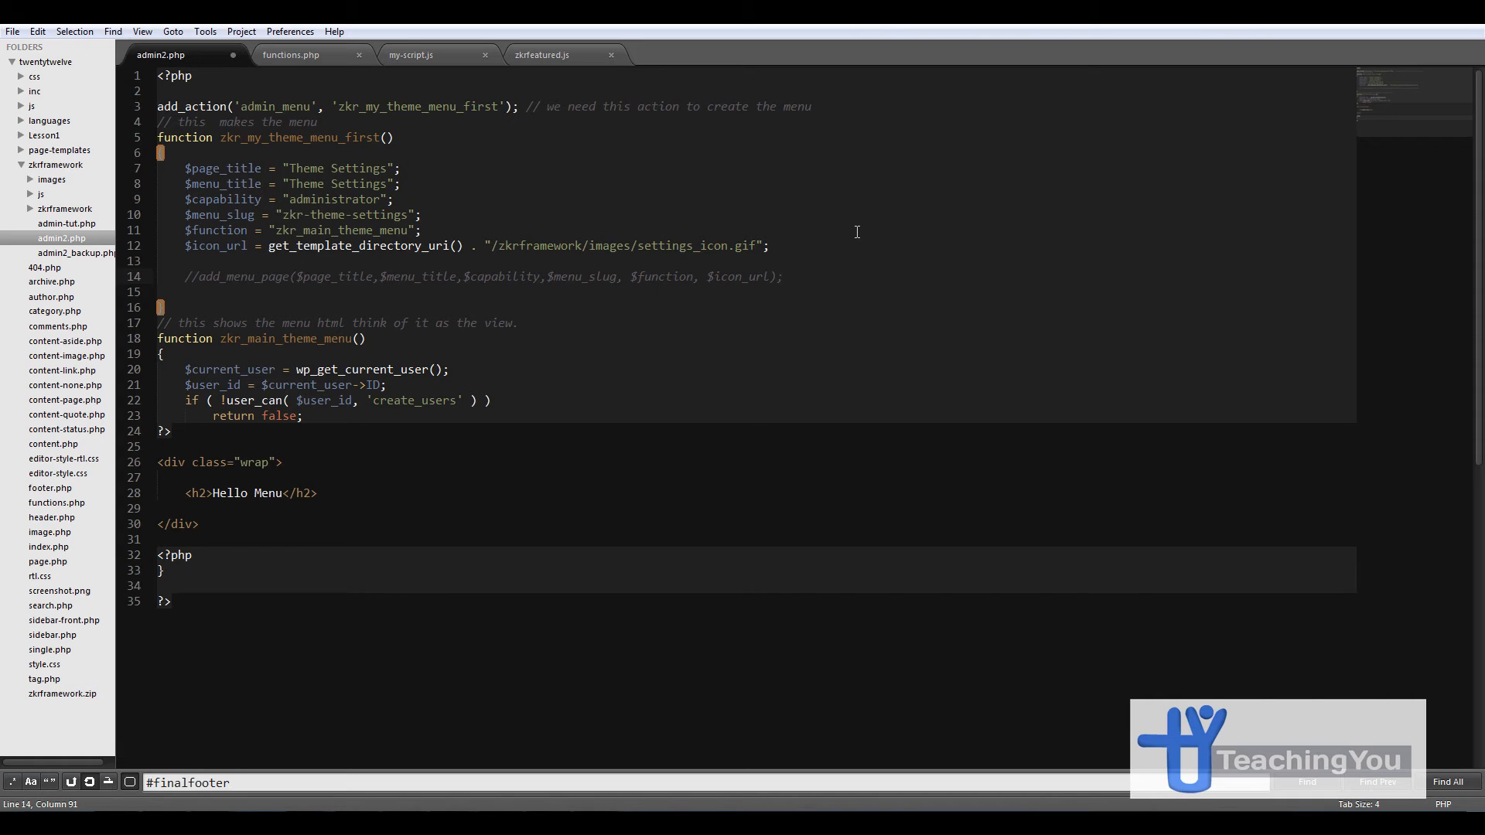
pyautogui.click(782, 277)
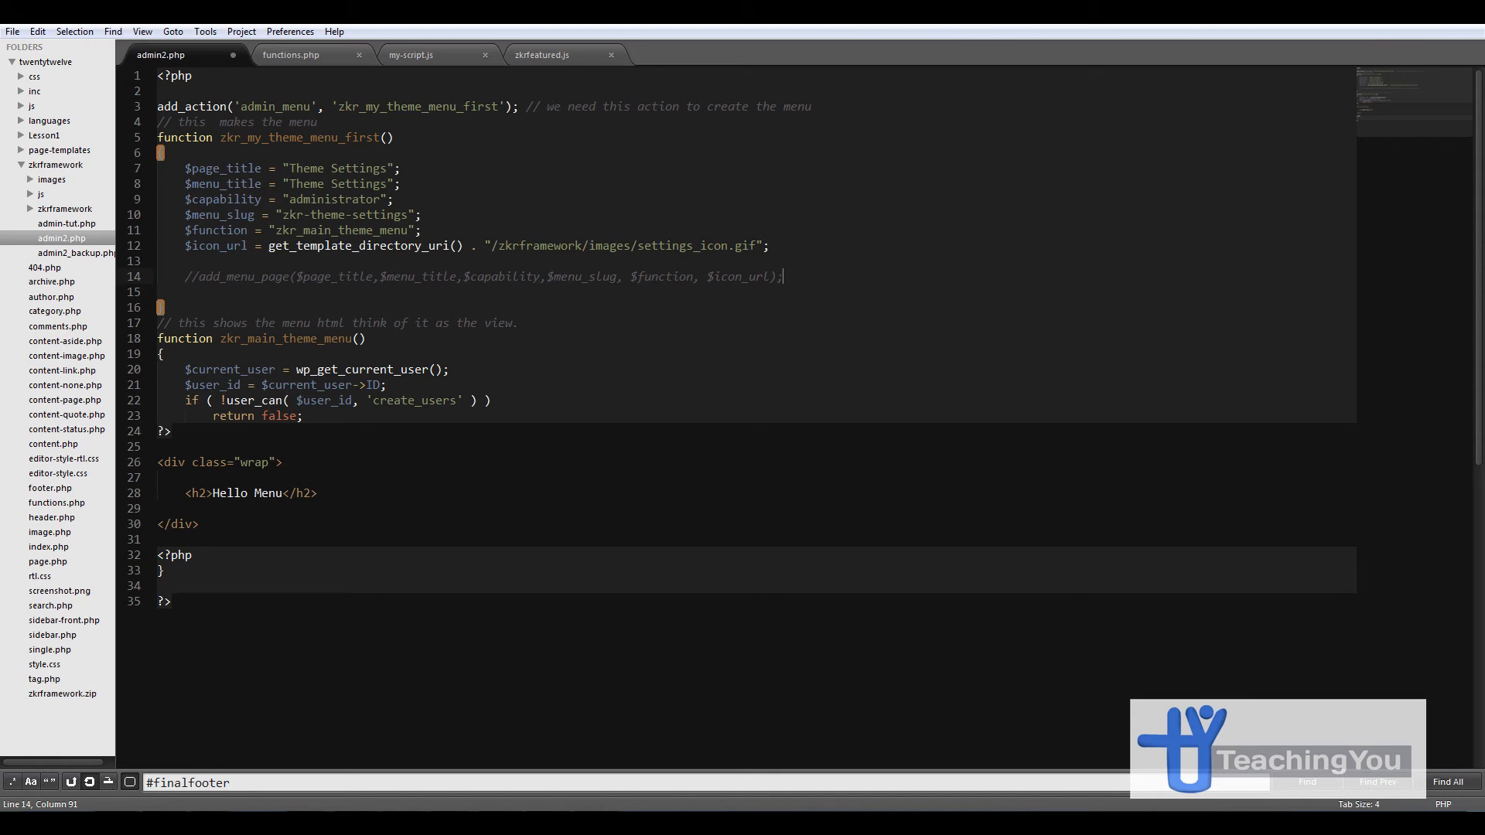
pyautogui.press('Enter')
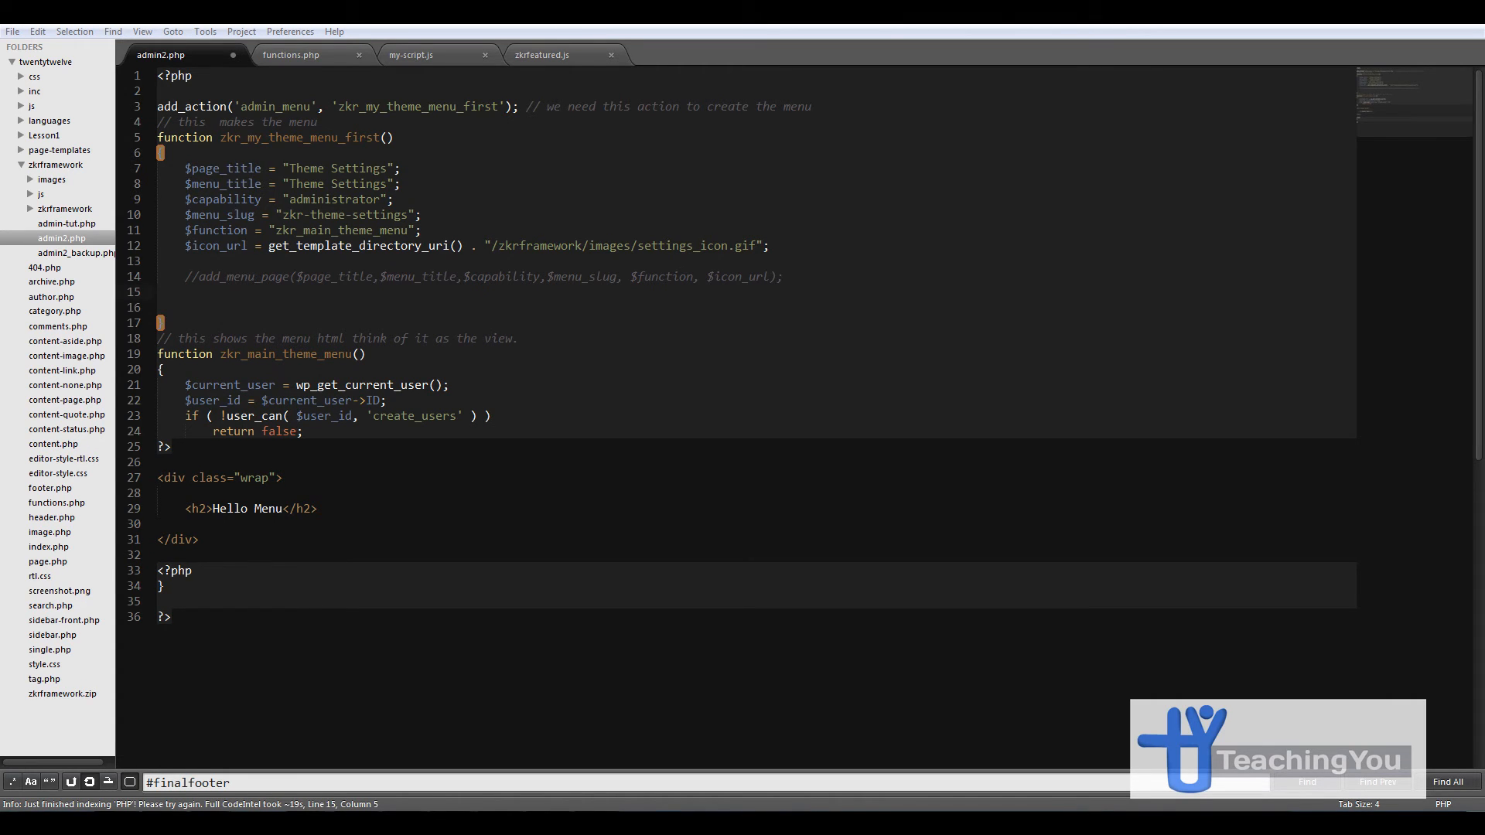
# - Write an add_theme_page call with page title, menu title, capability, slug and function, ending in a semicolon
pyautogui.click(218, 288)
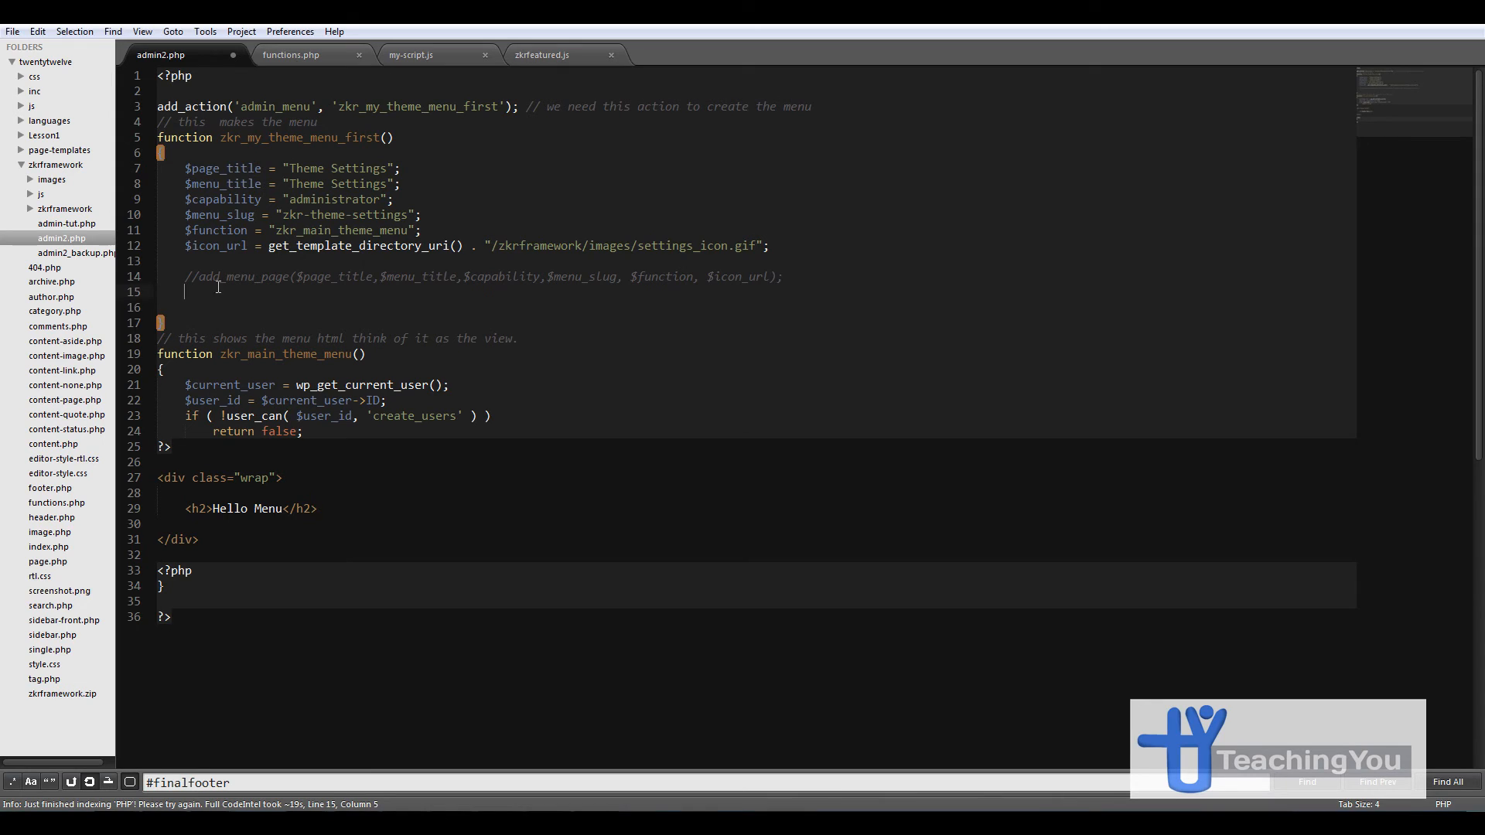
pyautogui.write('A')
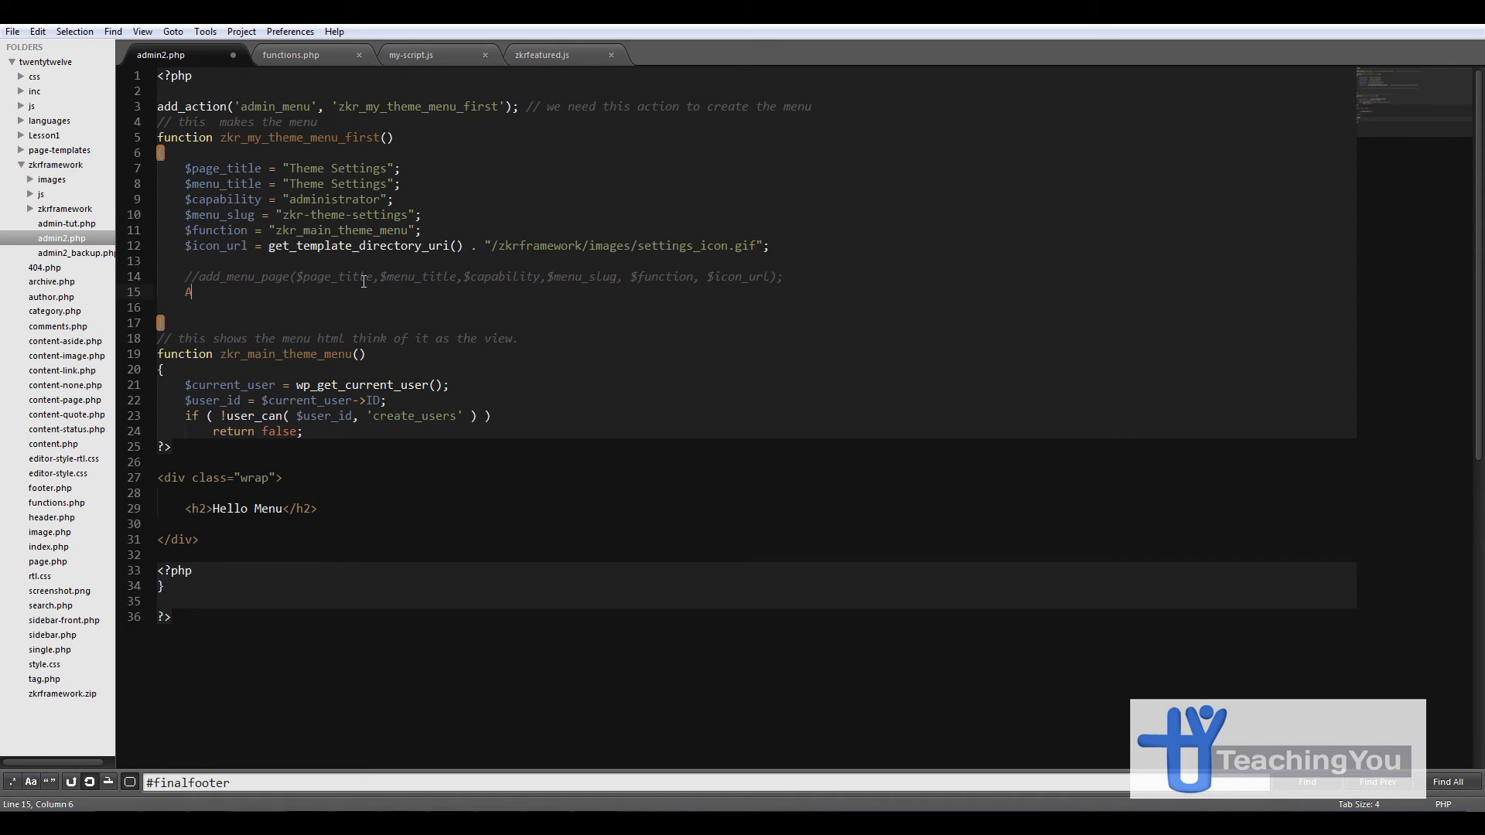
pyautogui.write('dd_')
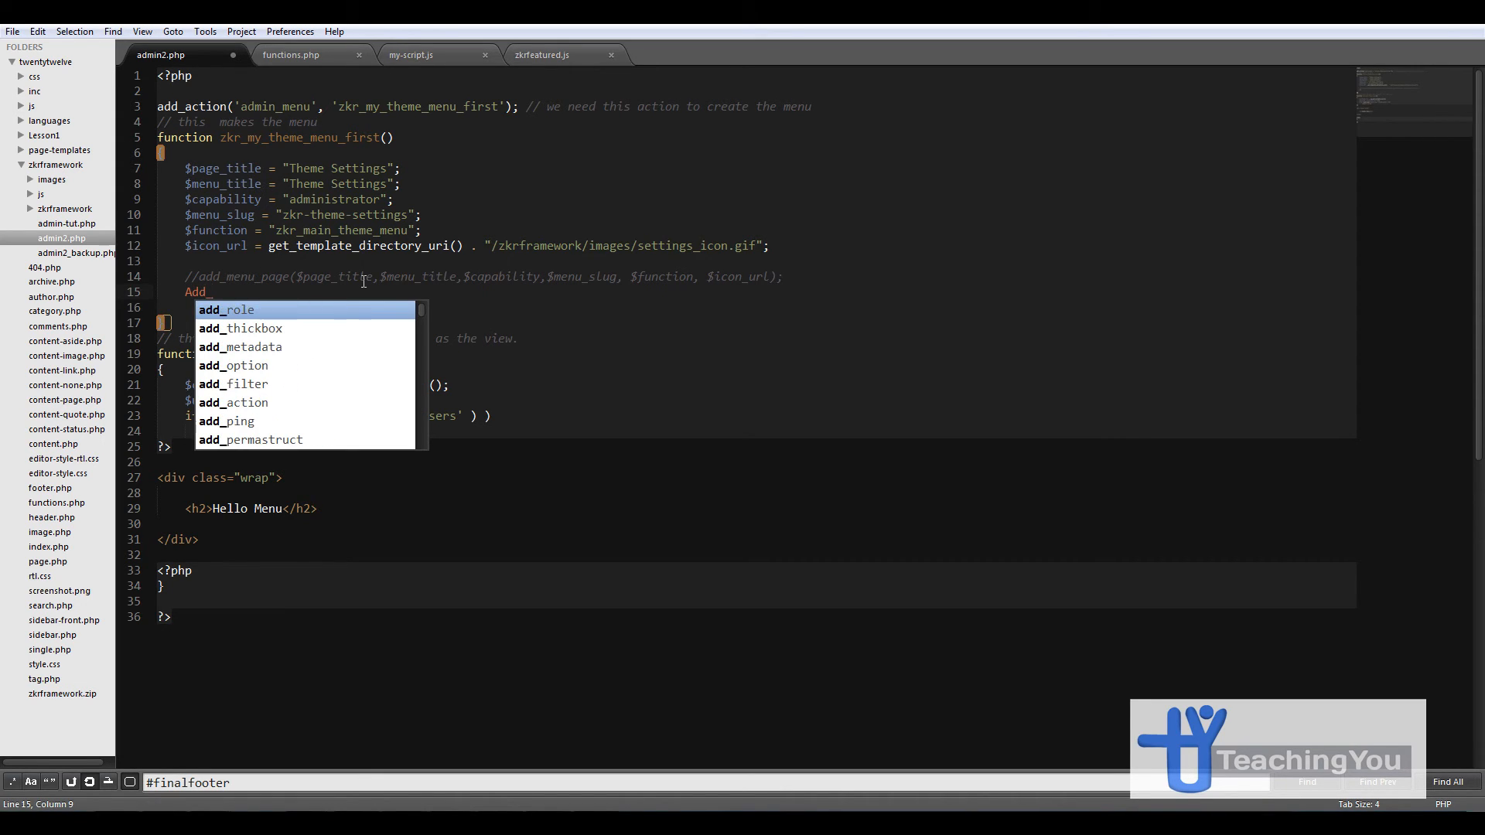
pyautogui.write('_t')
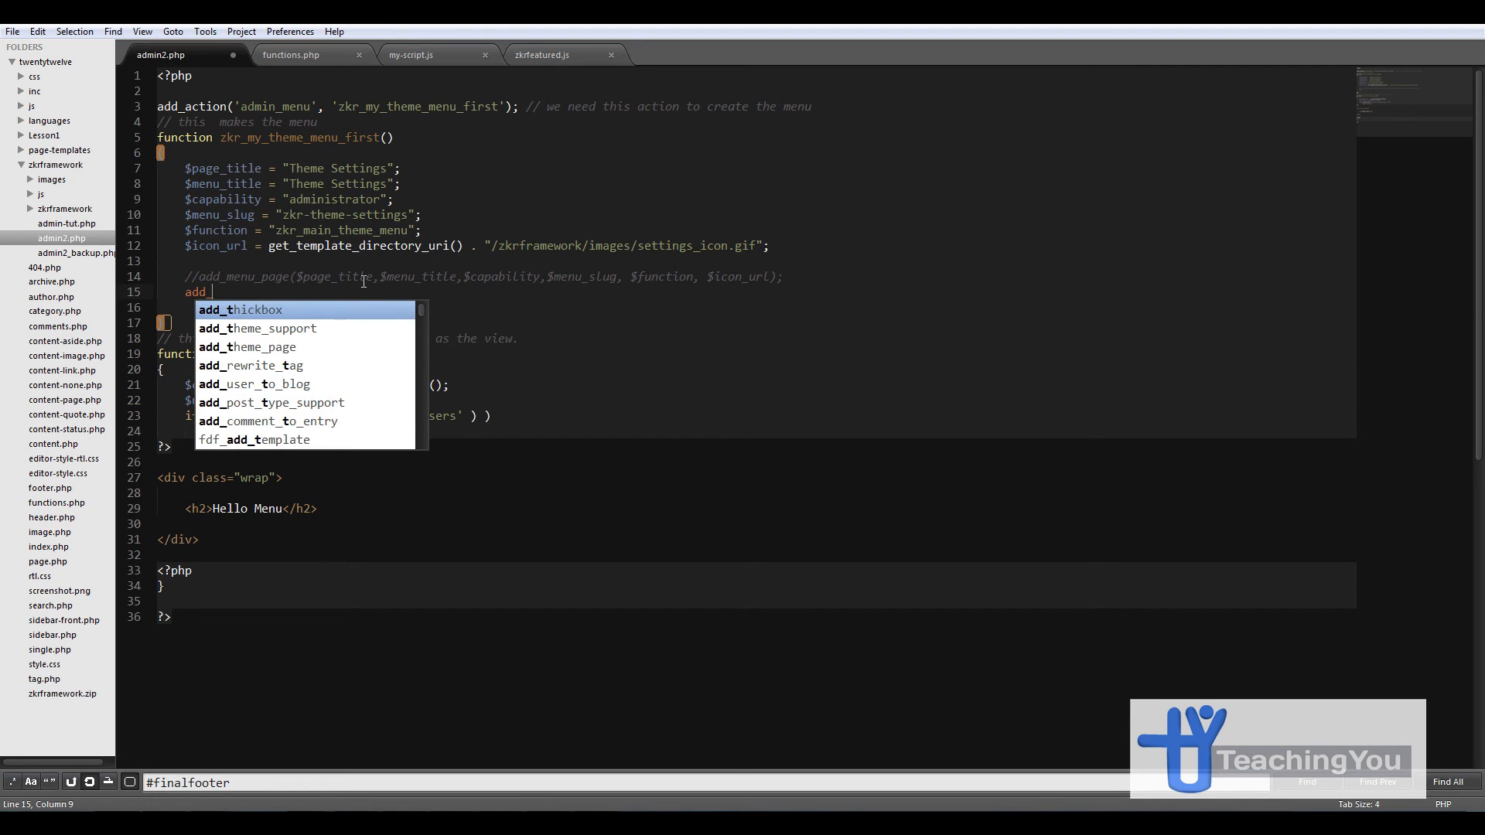
pyautogui.write("theme_page($page_title,$menu_title,$capability,$menu_slug,$function = '")
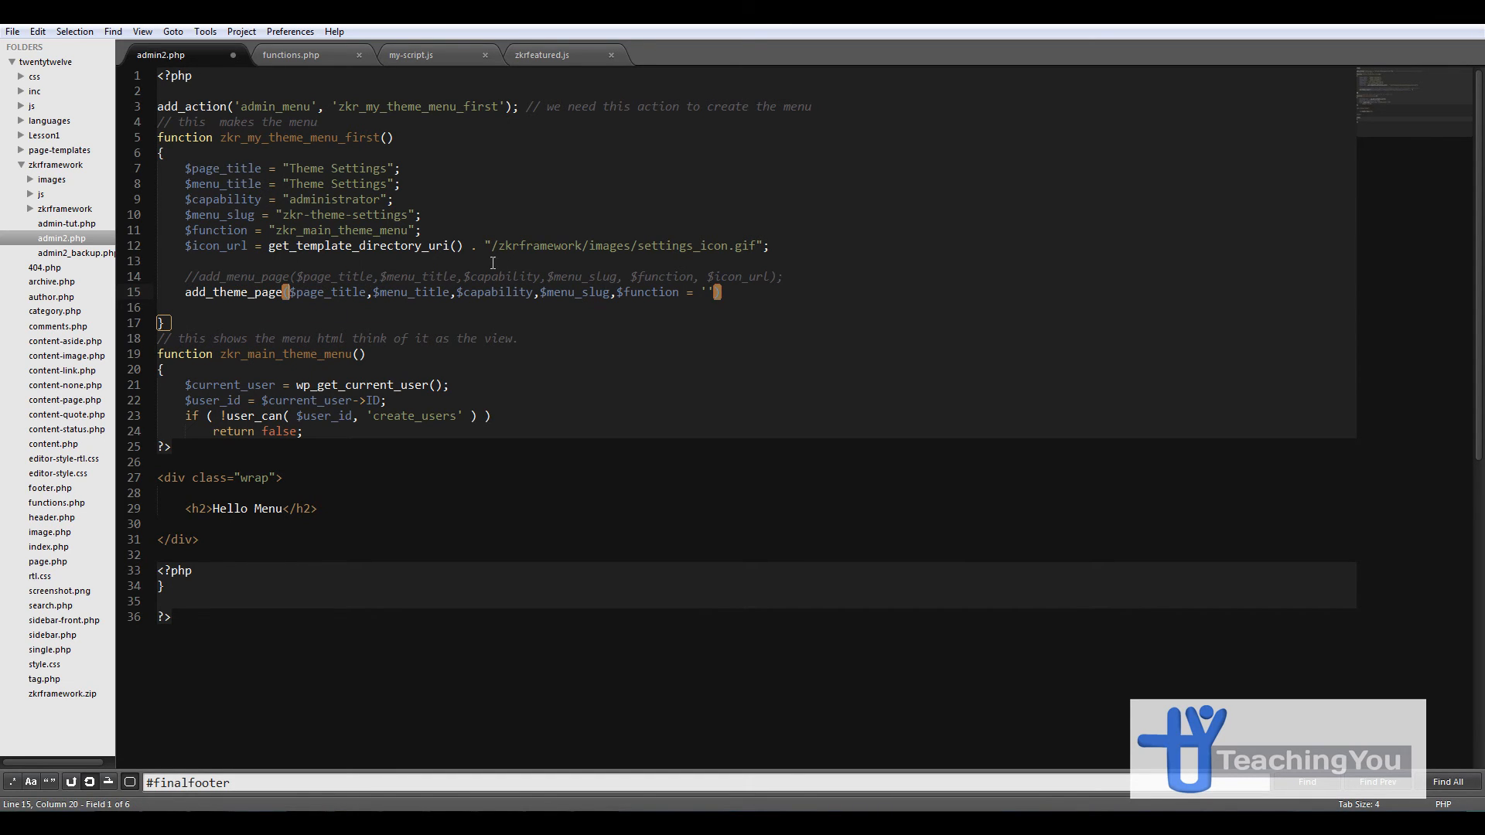
pyautogui.moveTo(473, 301)
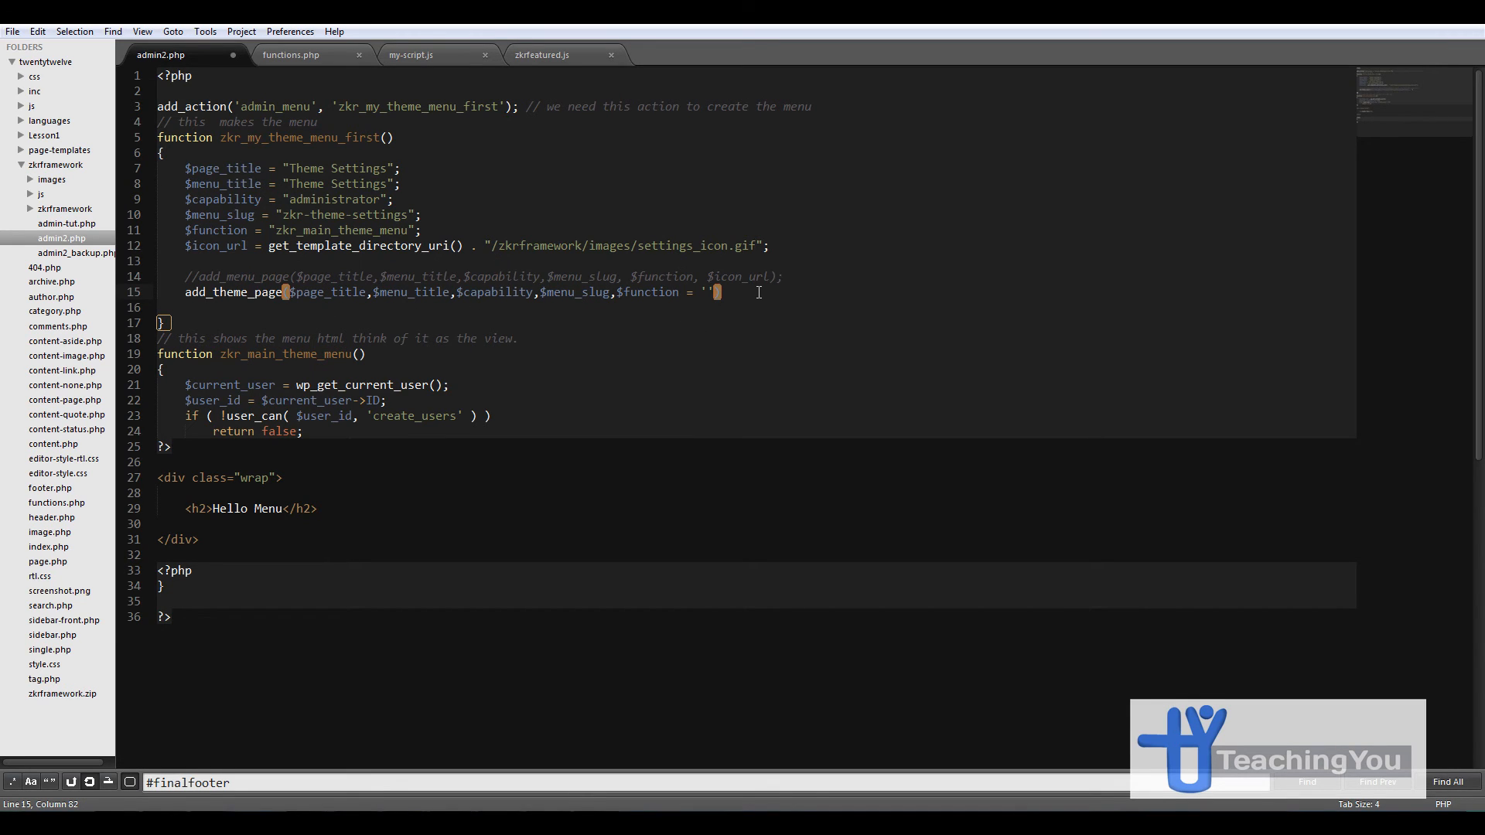
pyautogui.write(';')
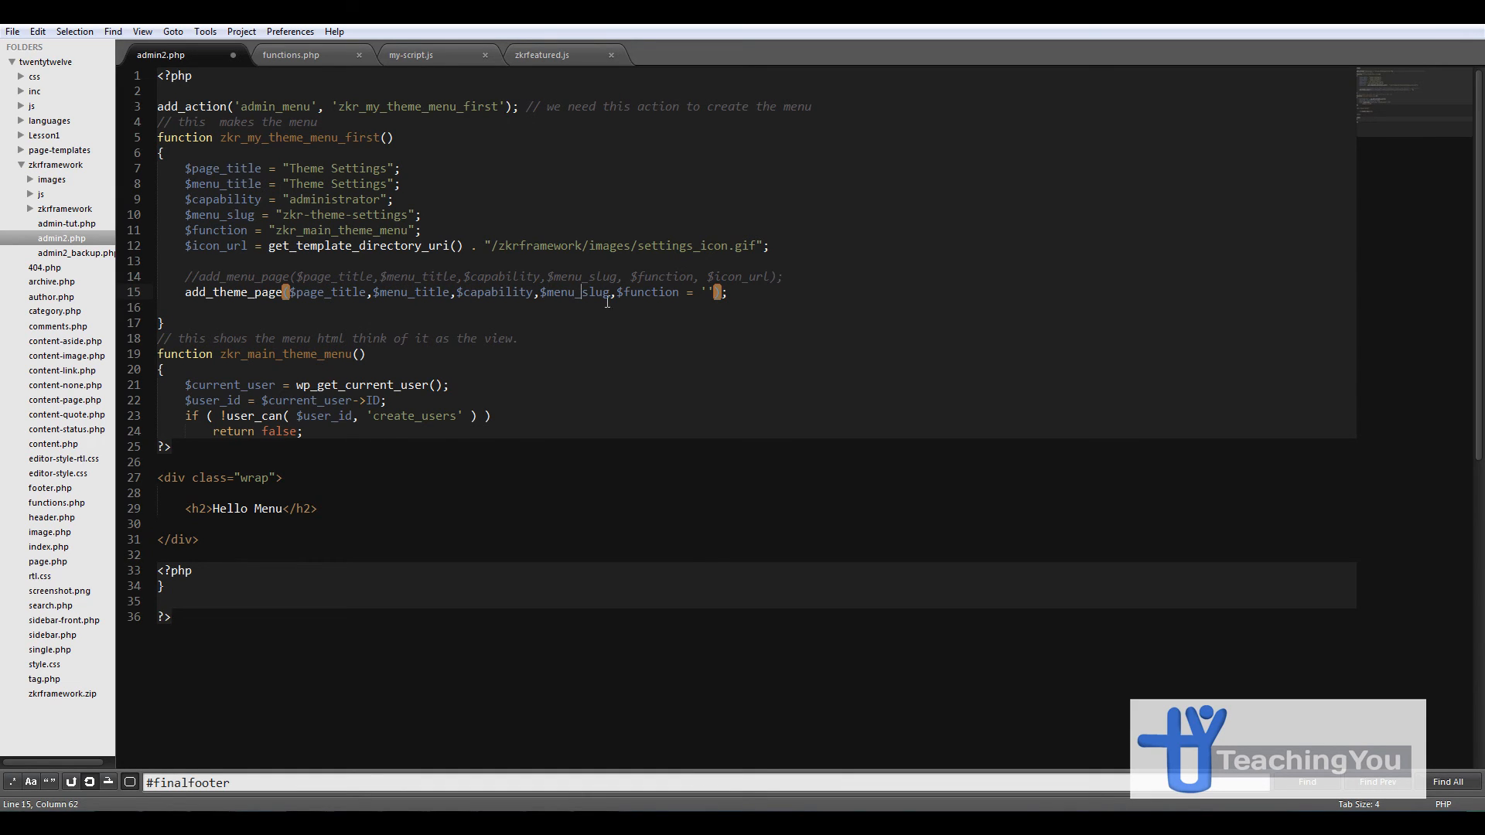
pyautogui.moveTo(624, 298)
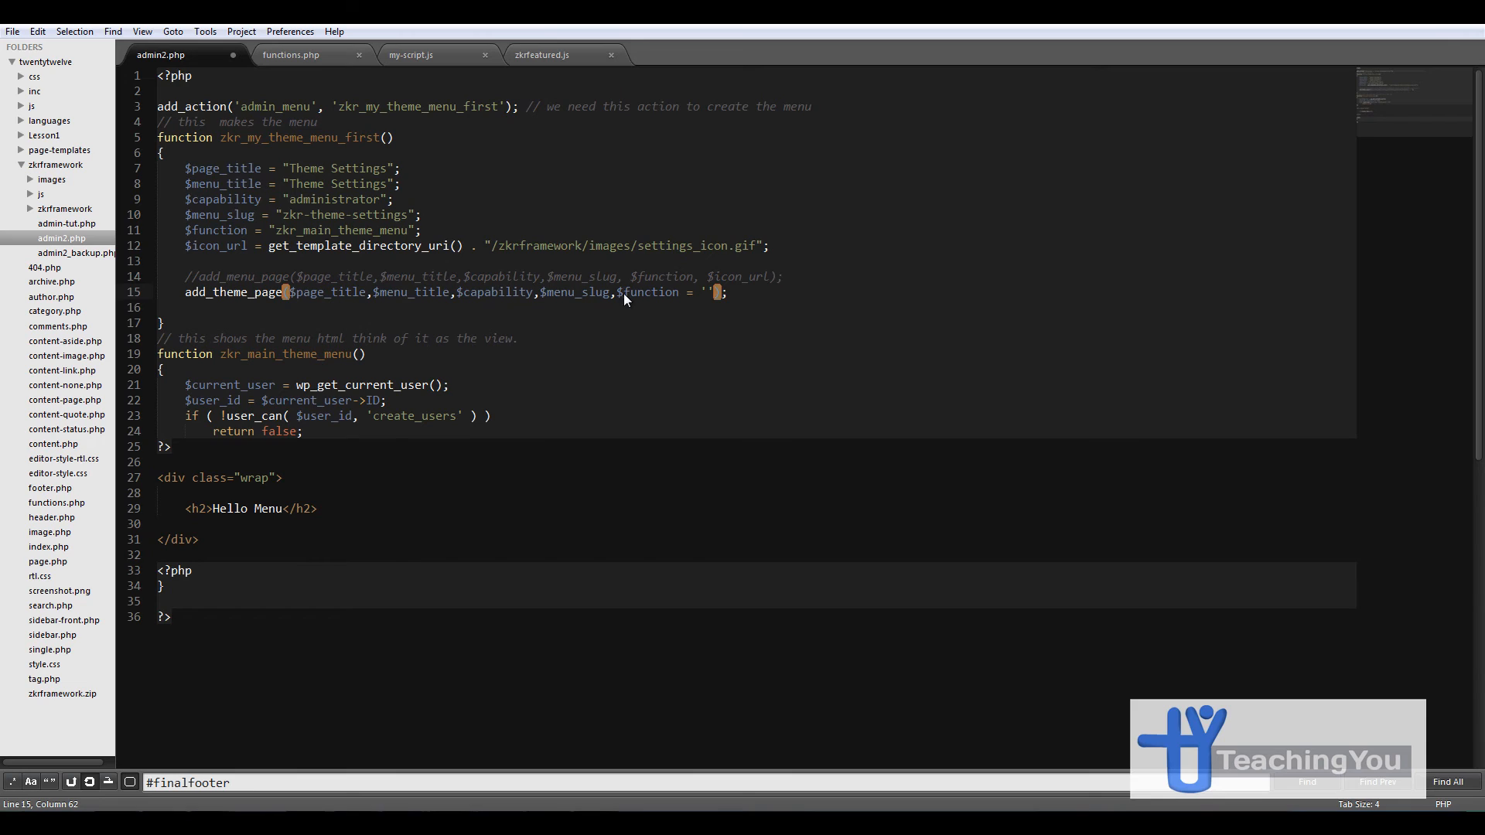
pyautogui.click(713, 292)
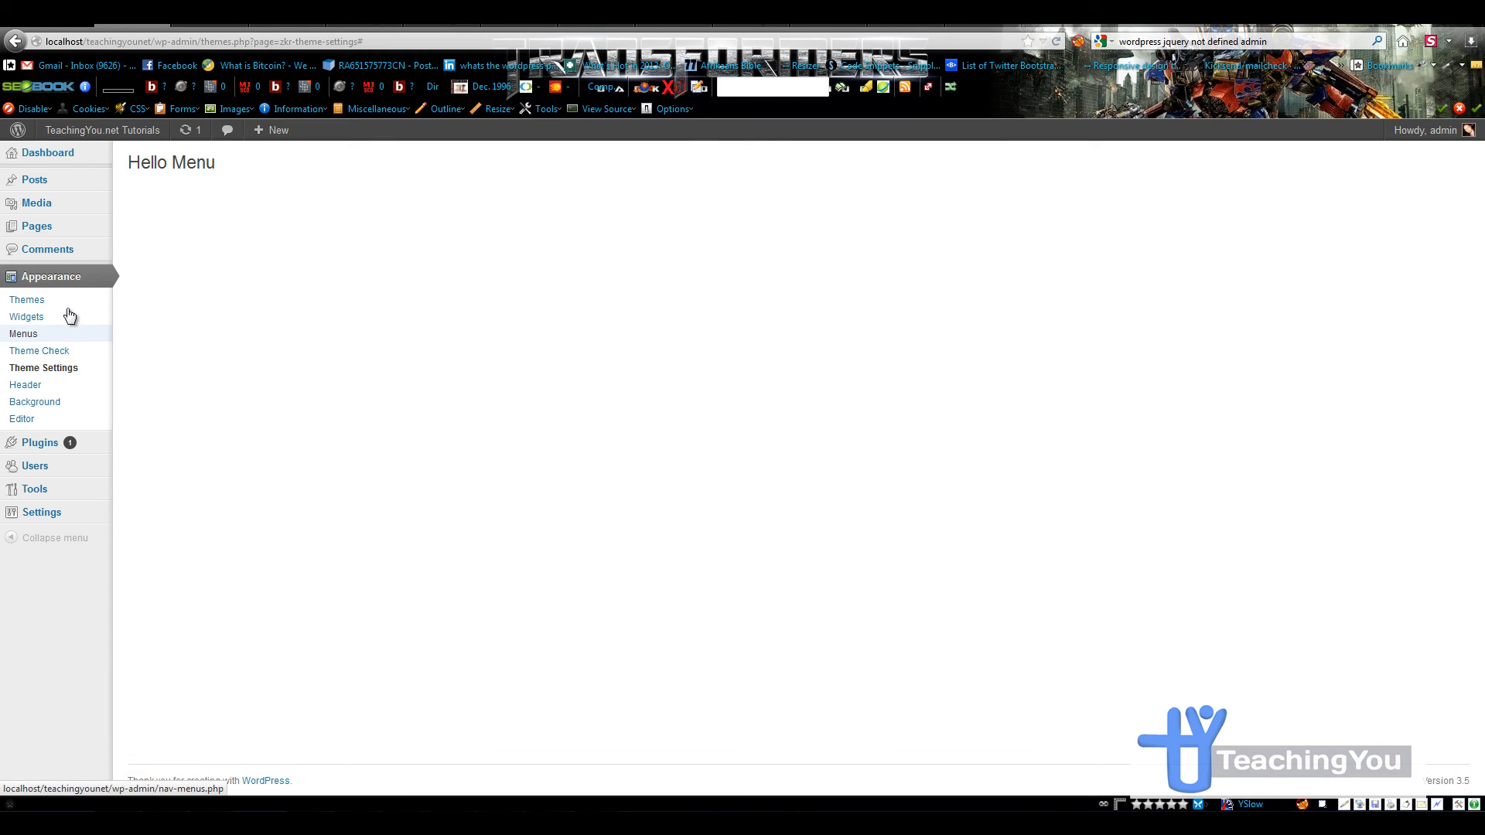
pyautogui.moveTo(42, 367)
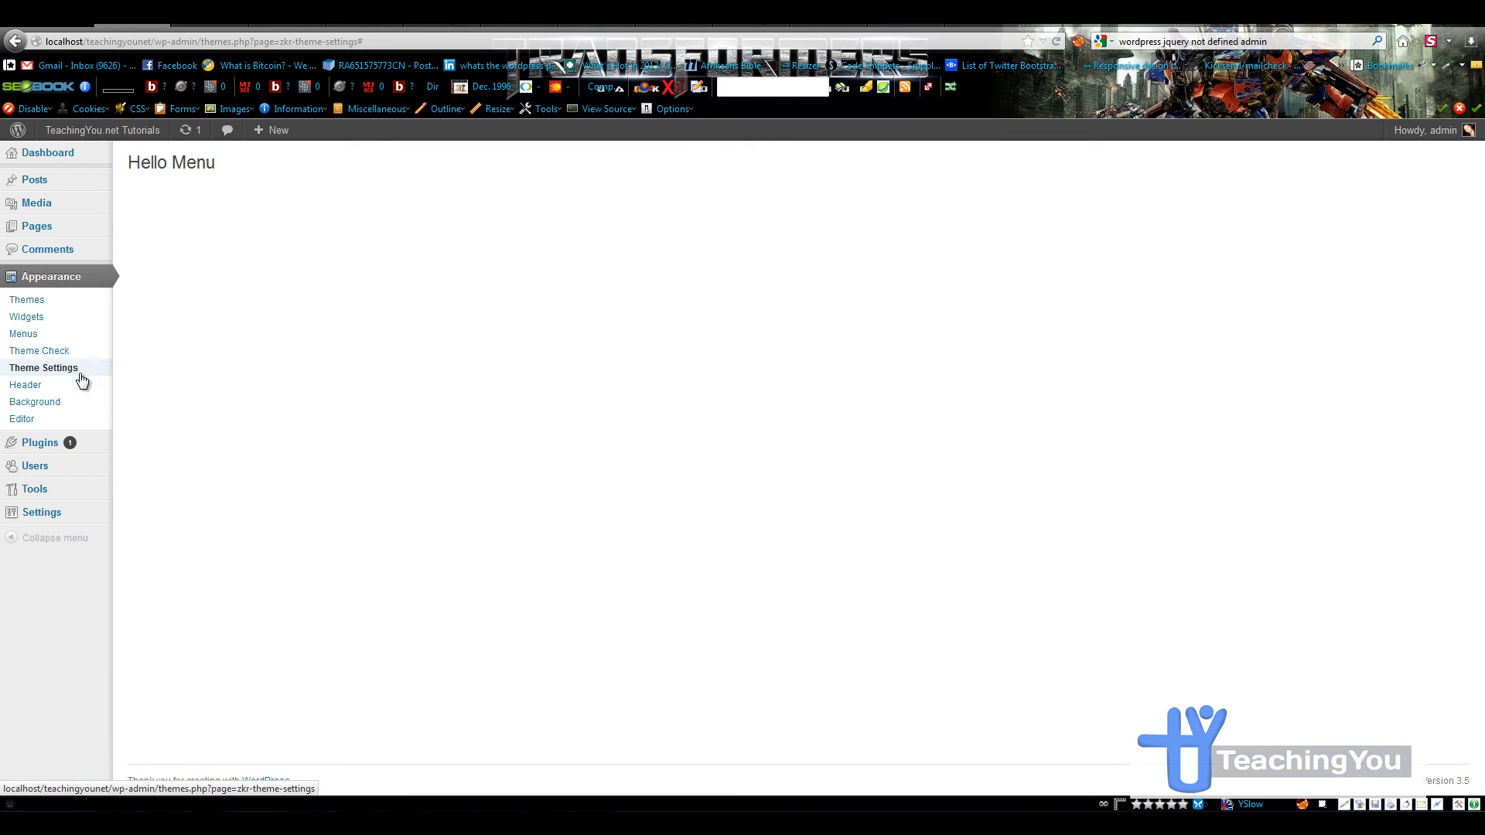
pyautogui.moveTo(60, 371)
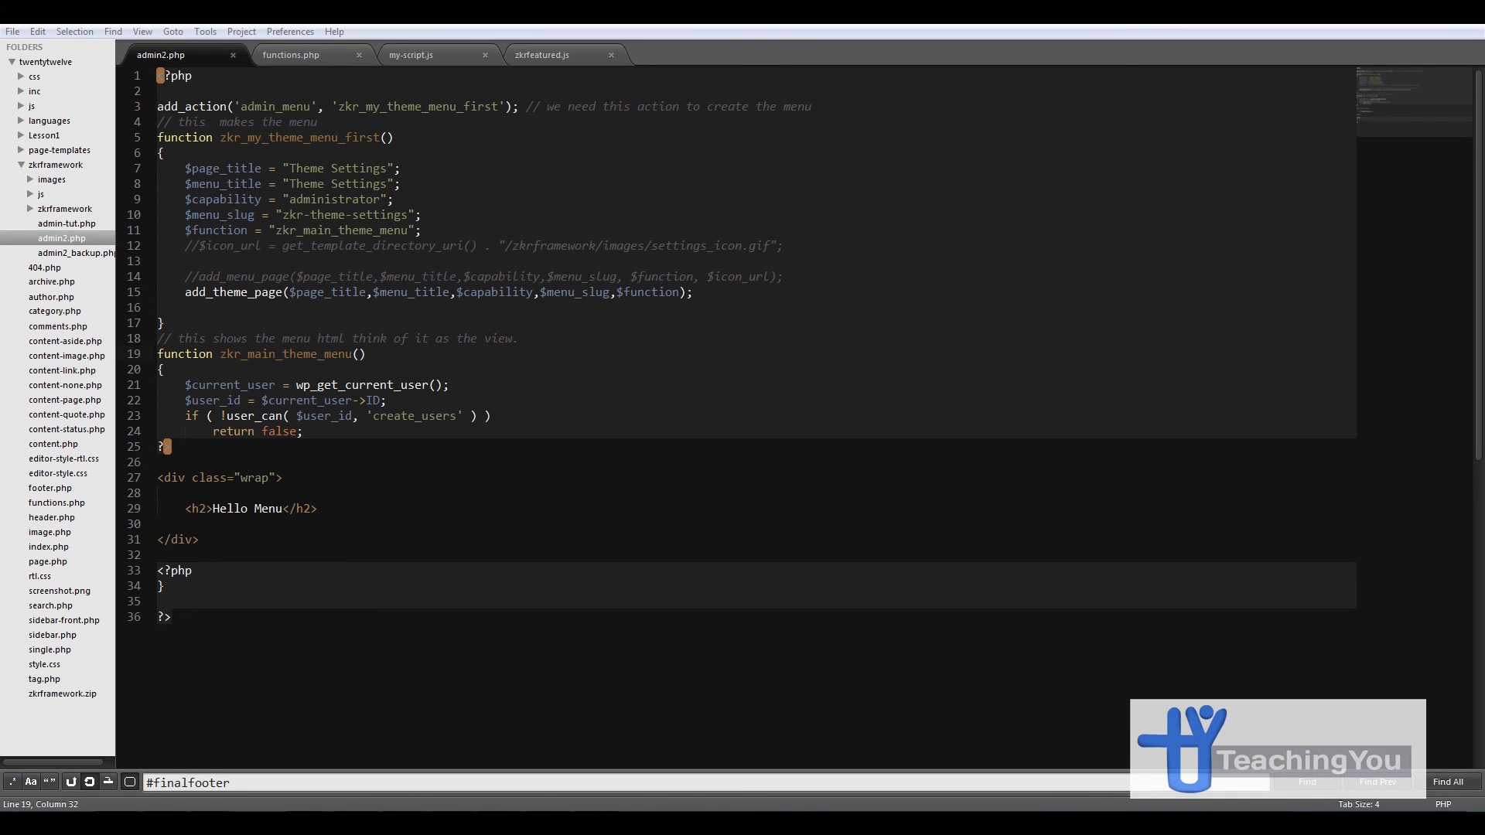
# - Paste the zkr-panel menu with General Settings, Font Style and Elements Color items and save
pyautogui.press('ctrl+c')
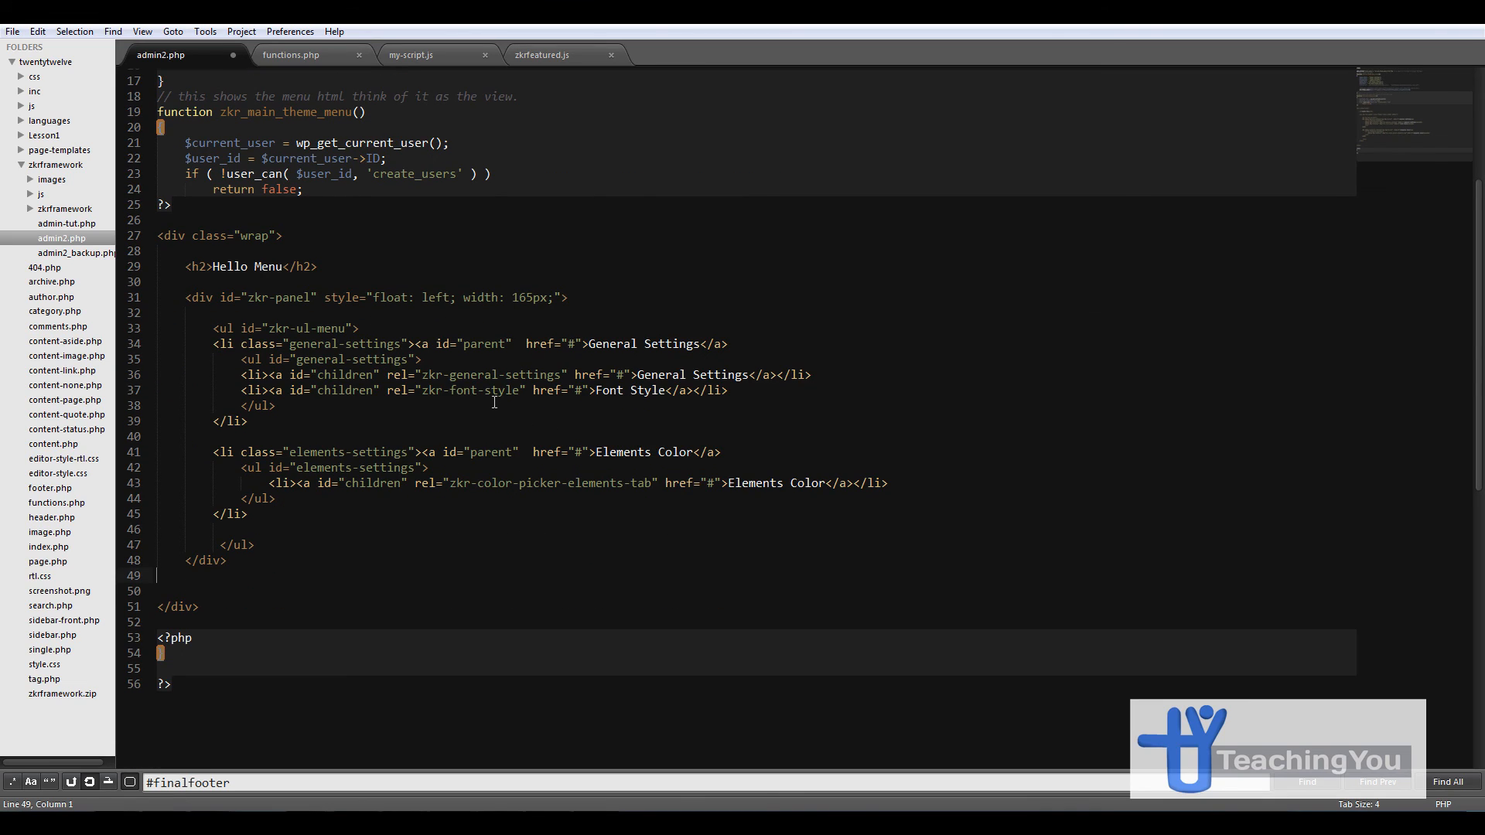
pyautogui.moveTo(237, 313)
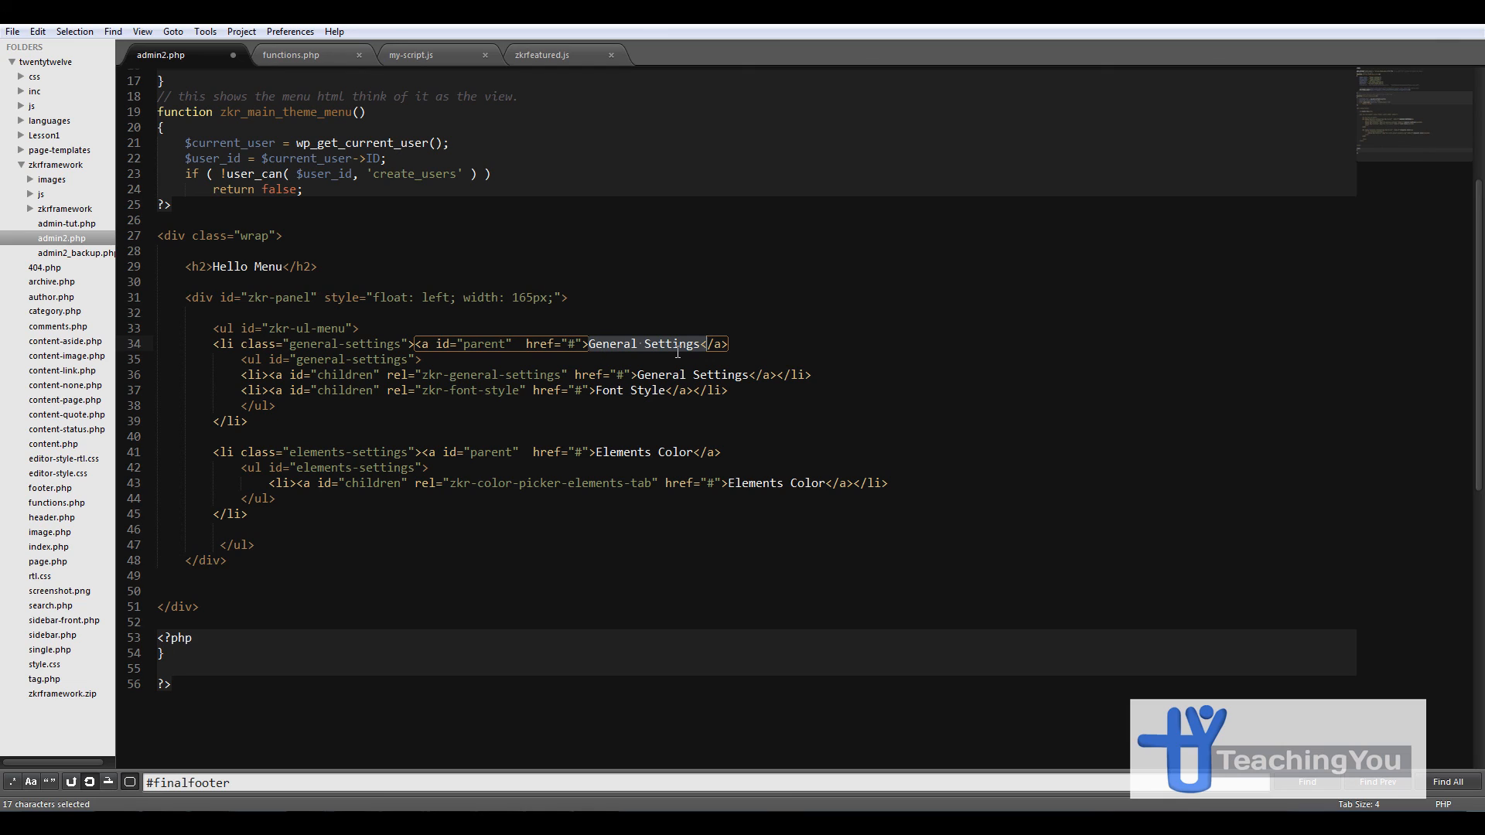
pyautogui.moveTo(336, 375)
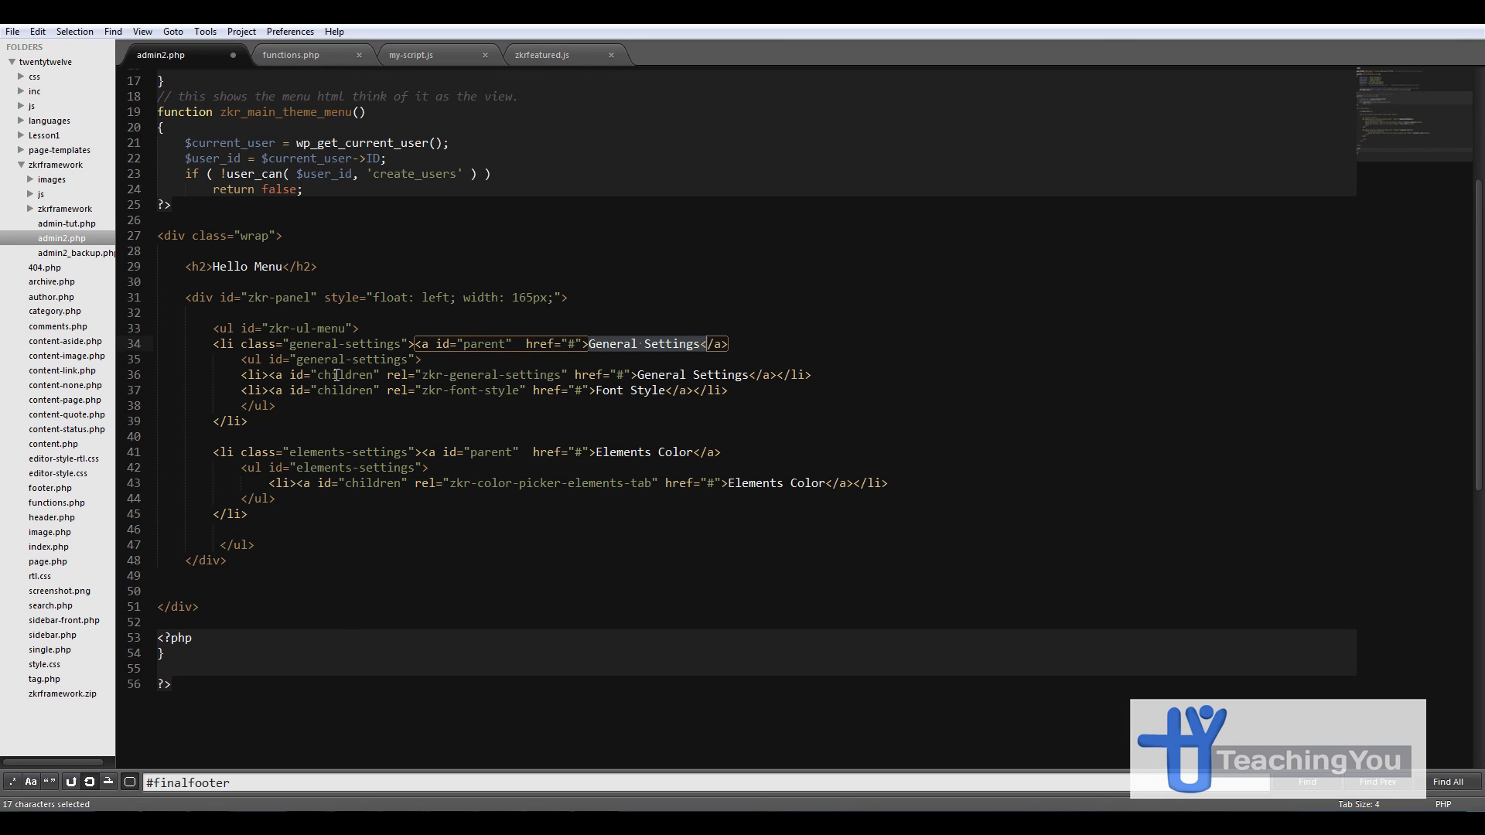
pyautogui.click(639, 389)
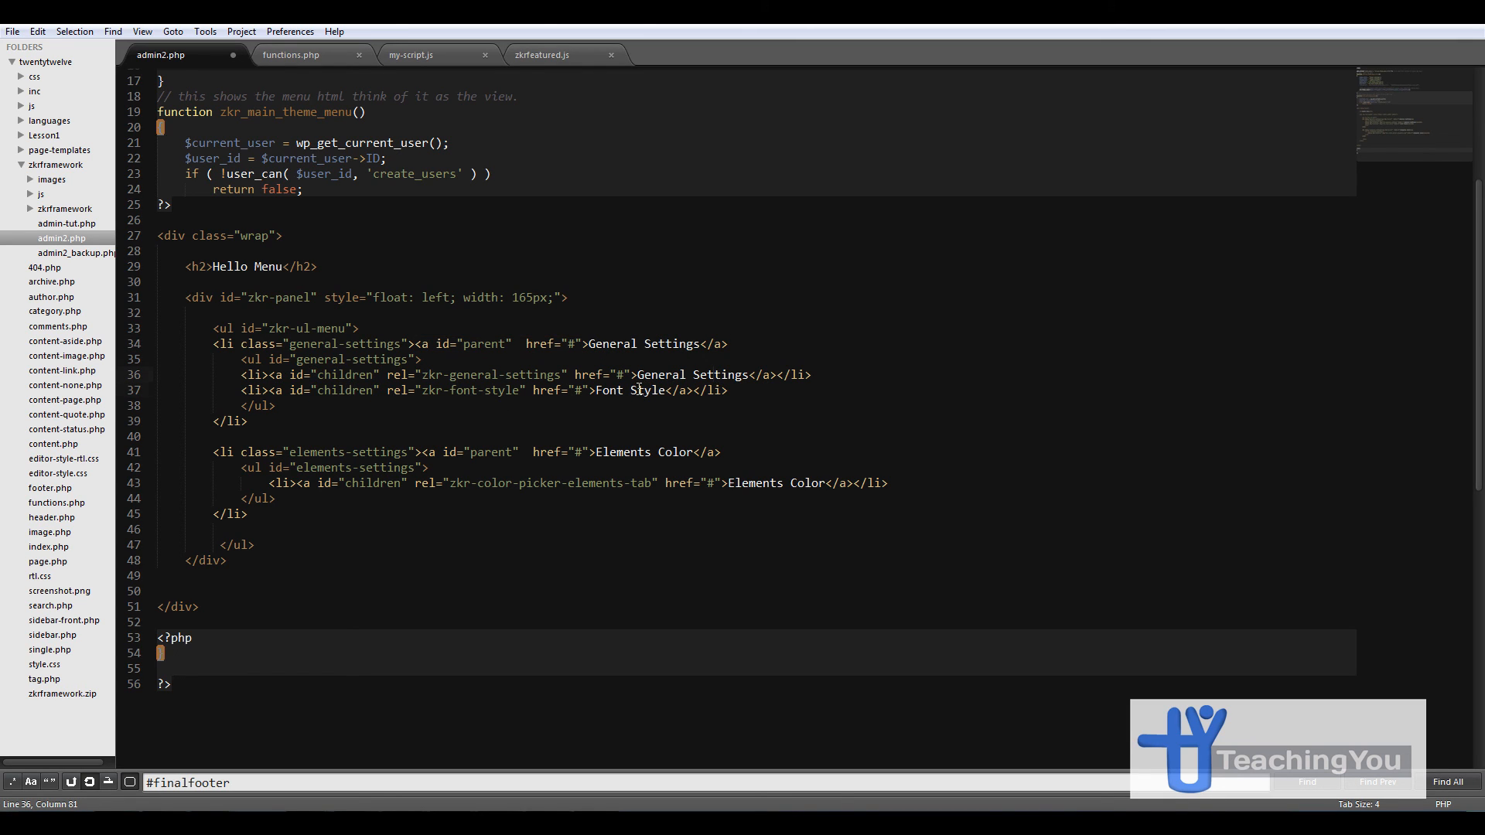
pyautogui.click(257, 457)
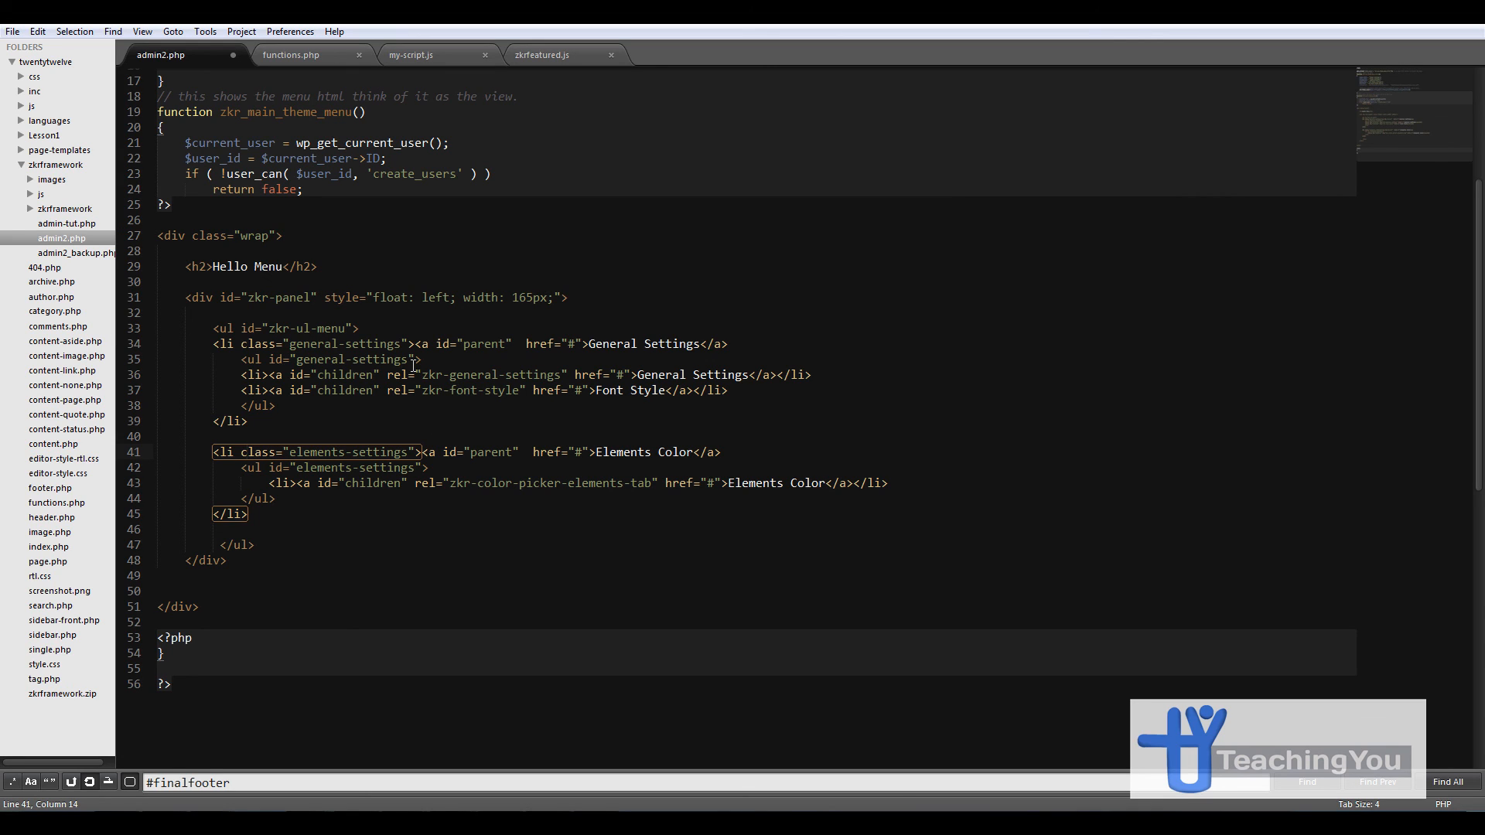
pyautogui.press('ctrl+s')
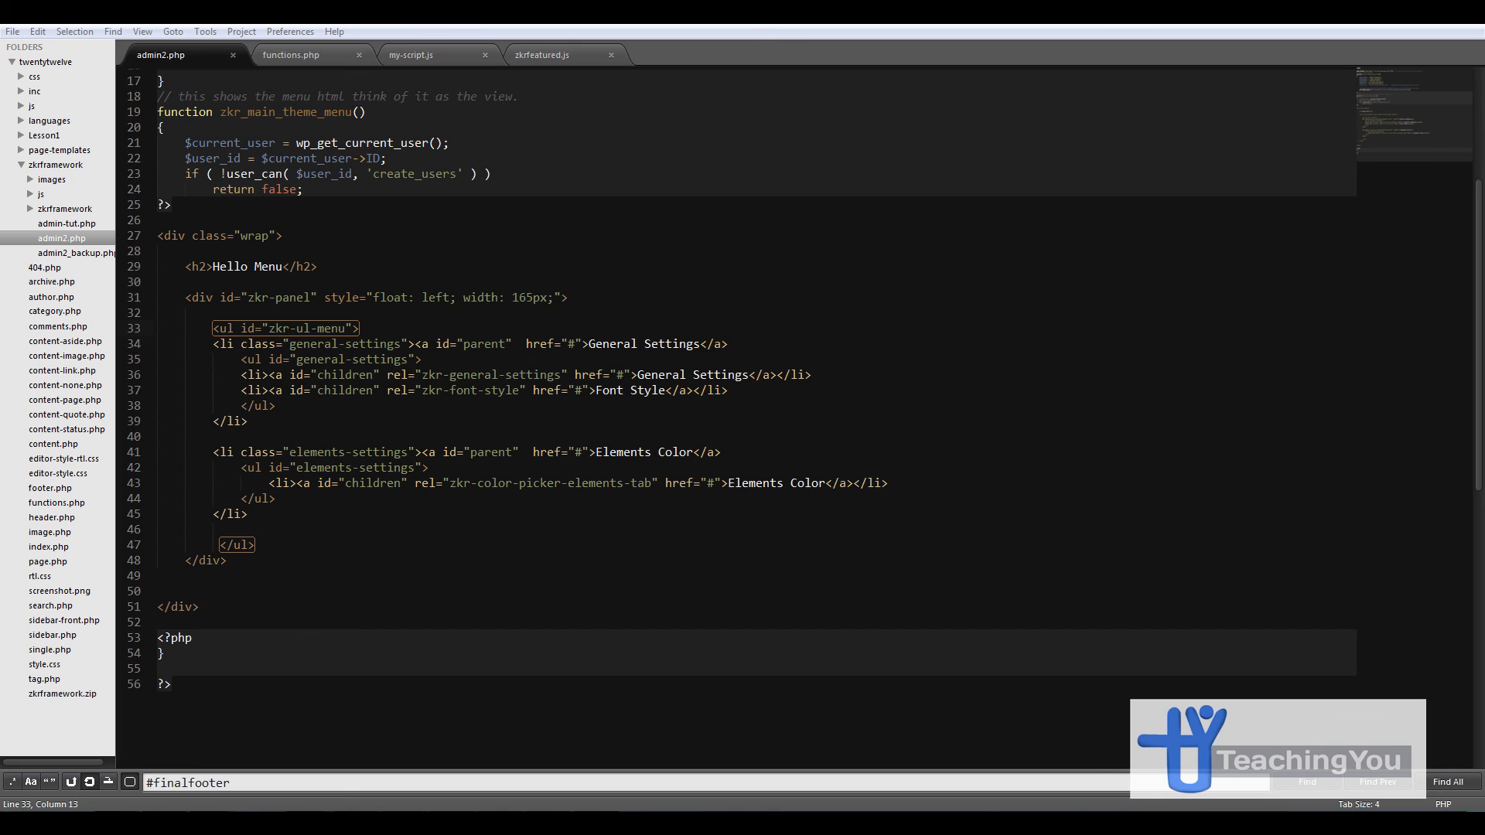
# - Add blank lines inside the closing PHP block below the Hello Menu markup
pyautogui.click(166, 644)
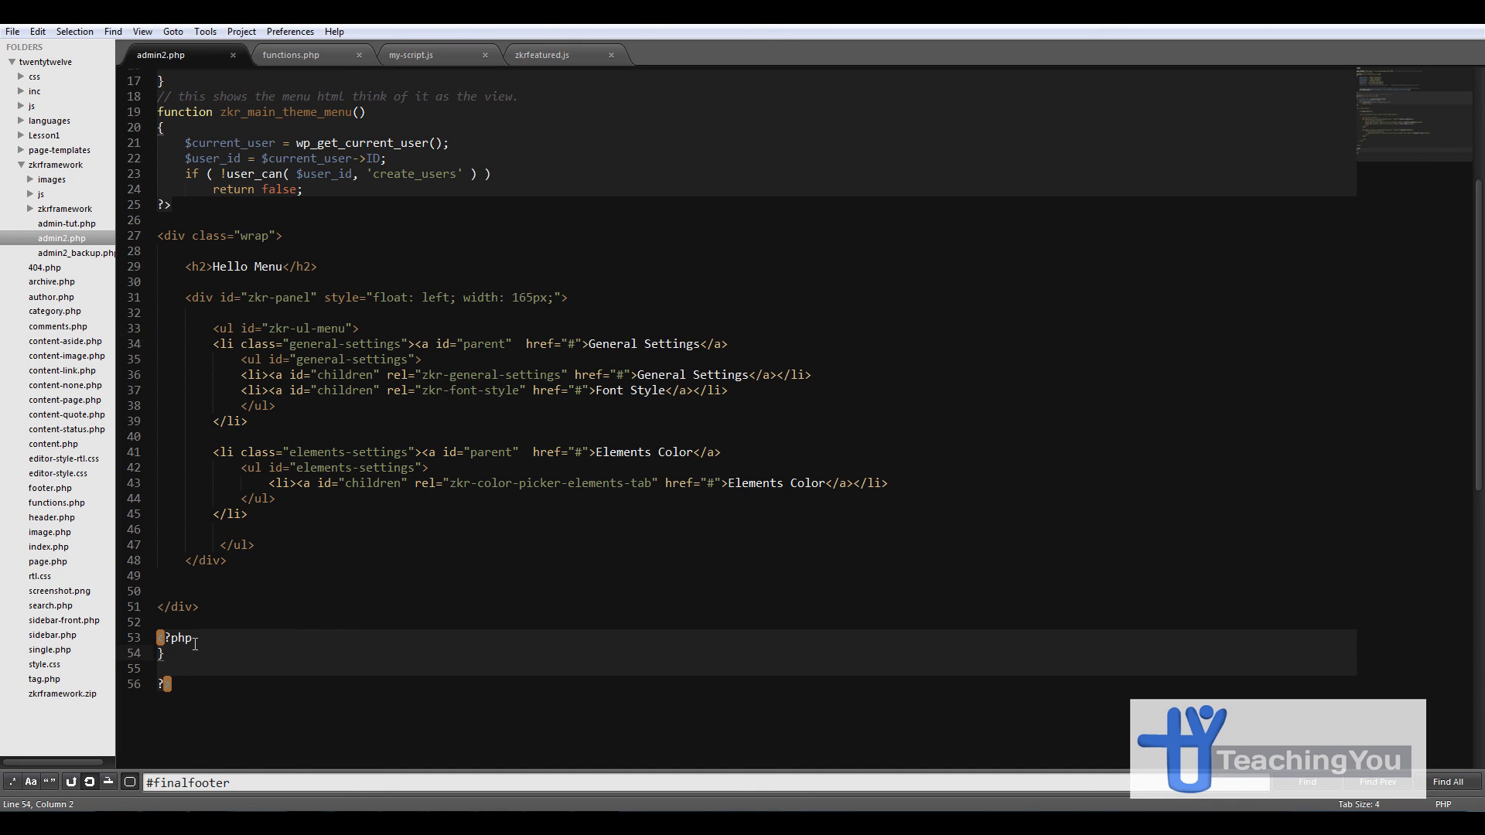
pyautogui.press('enter')
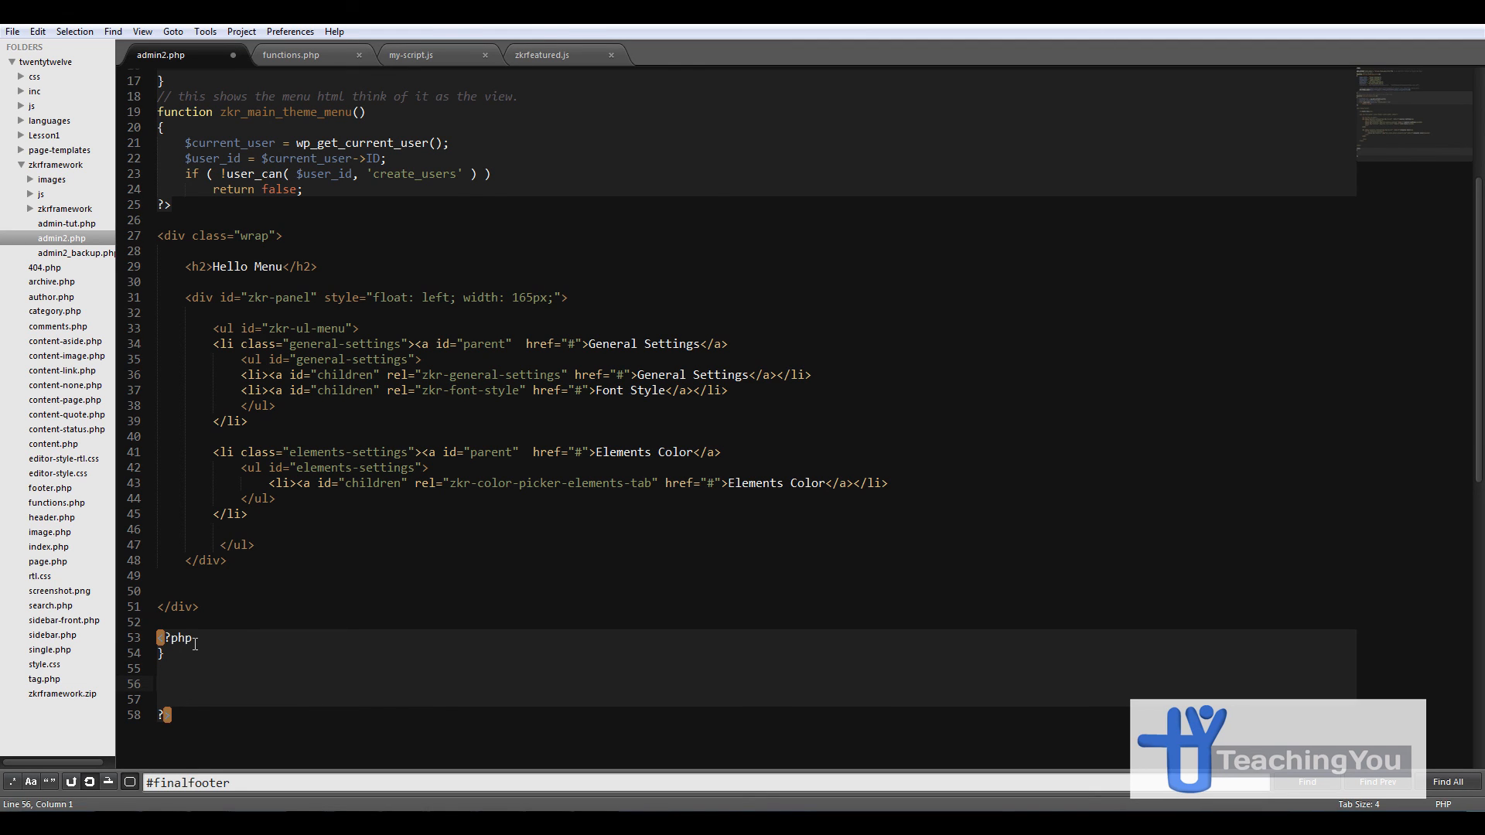